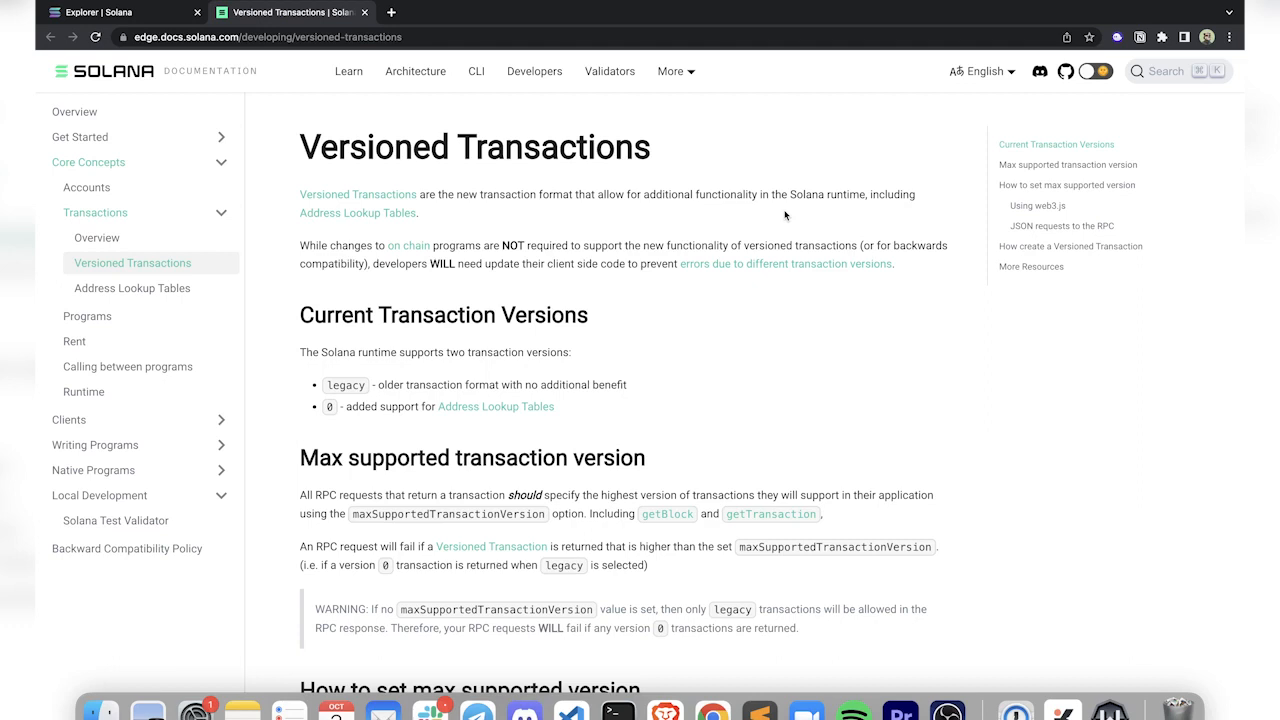
mouse_move(612, 344)
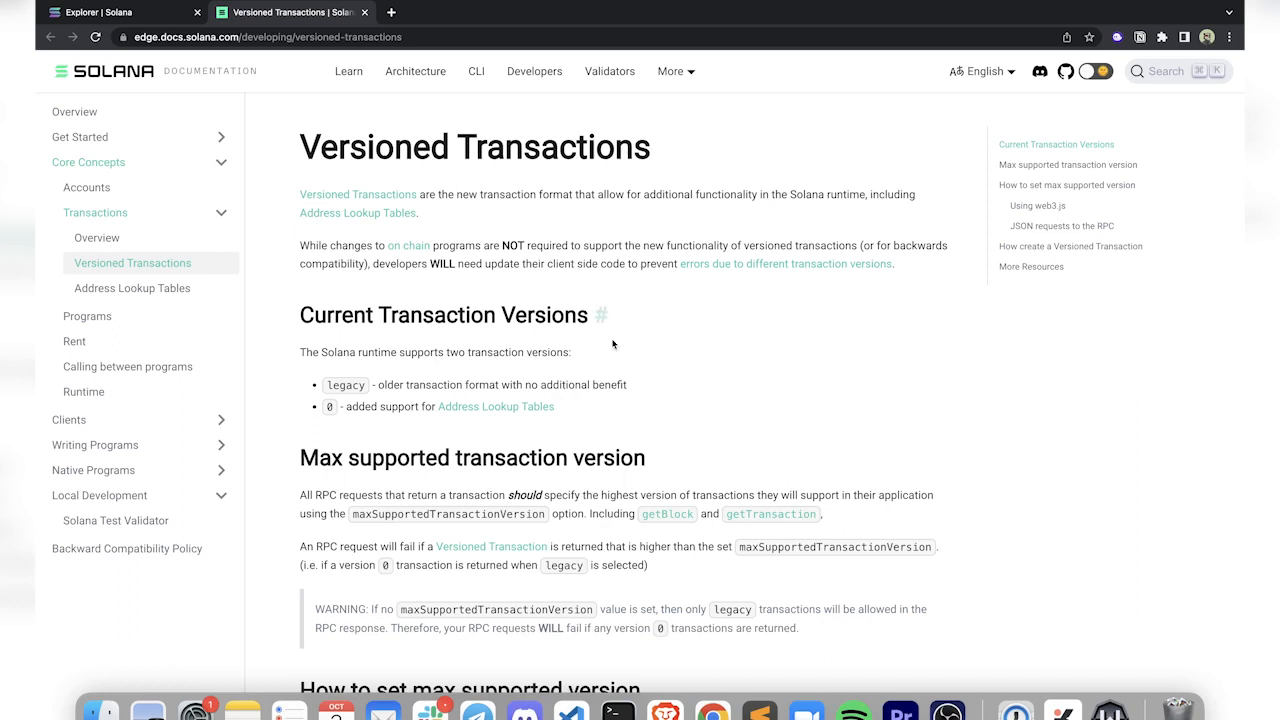
mouse_move(696, 464)
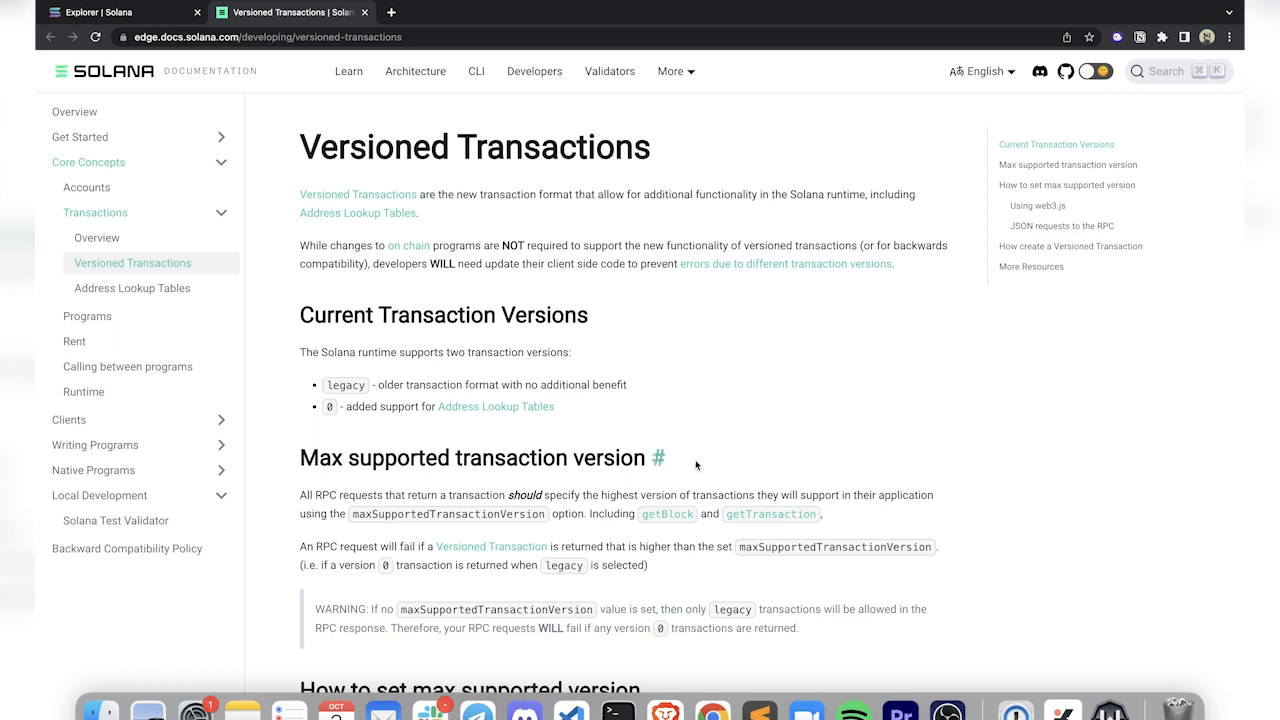
mouse_move(784, 350)
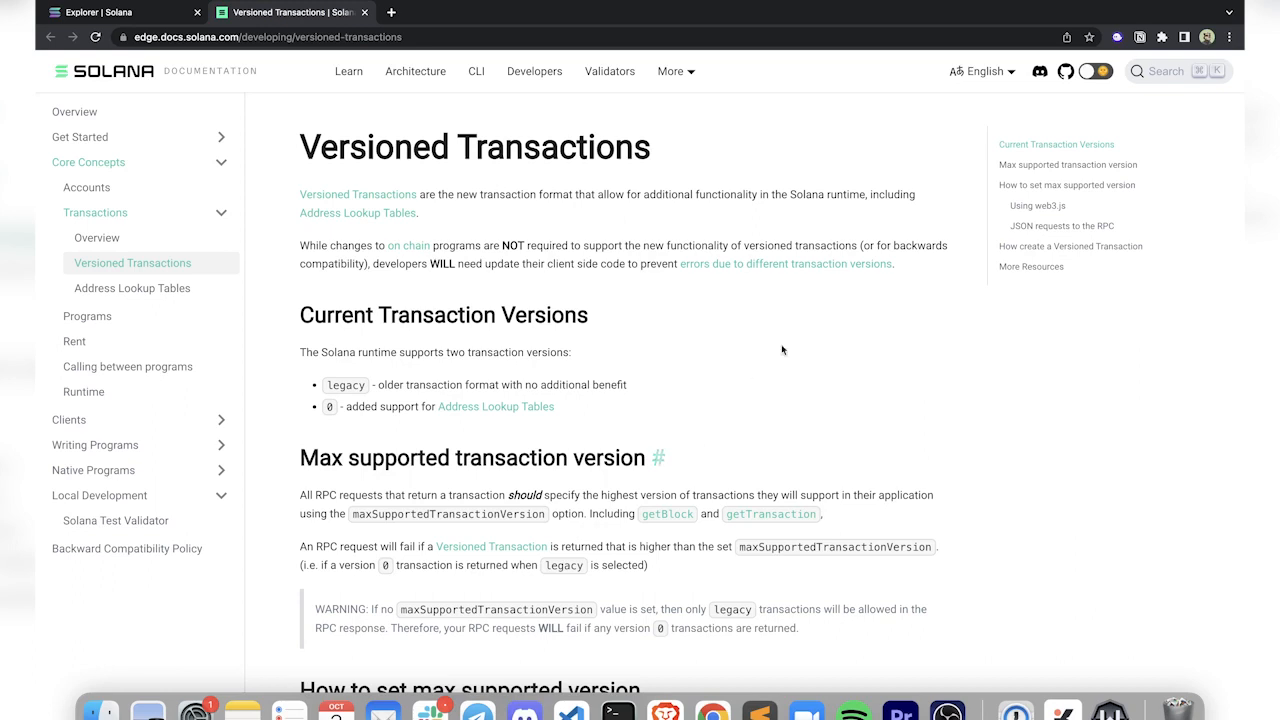
Scroll through test.ts to review the remaining lookup-table test cases.
scroll("down", 3)
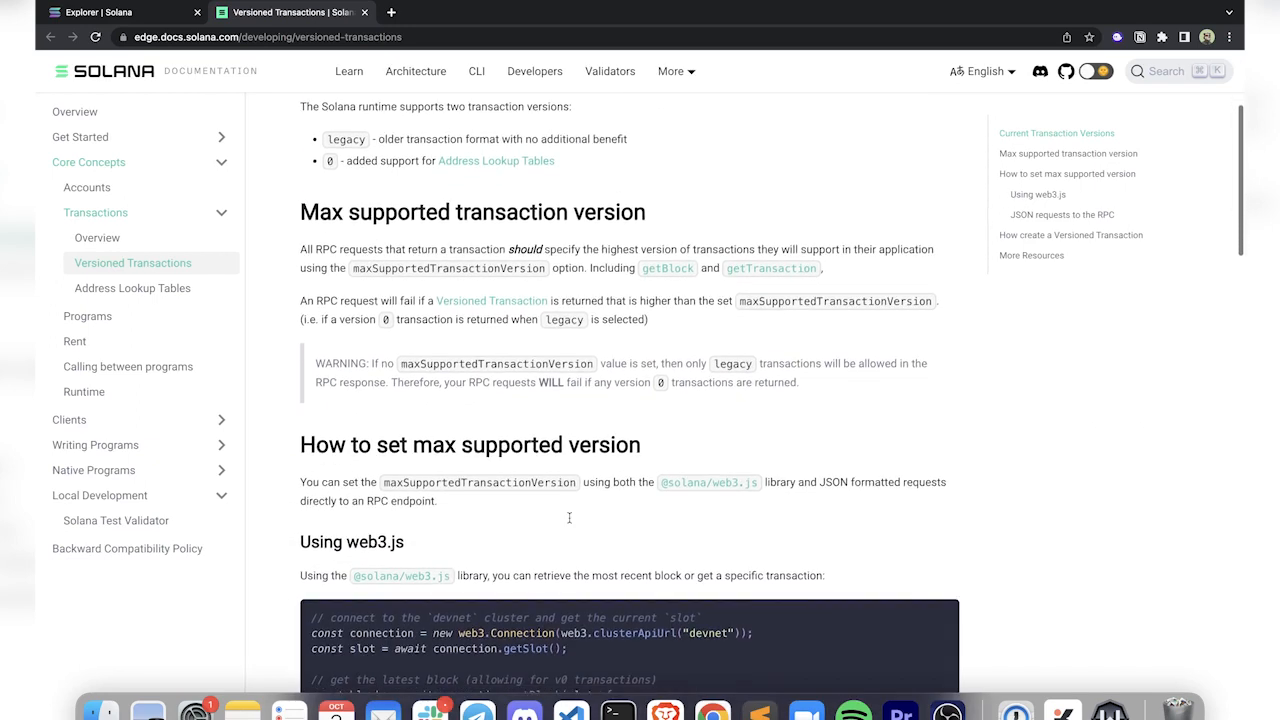
scroll("down", 3)
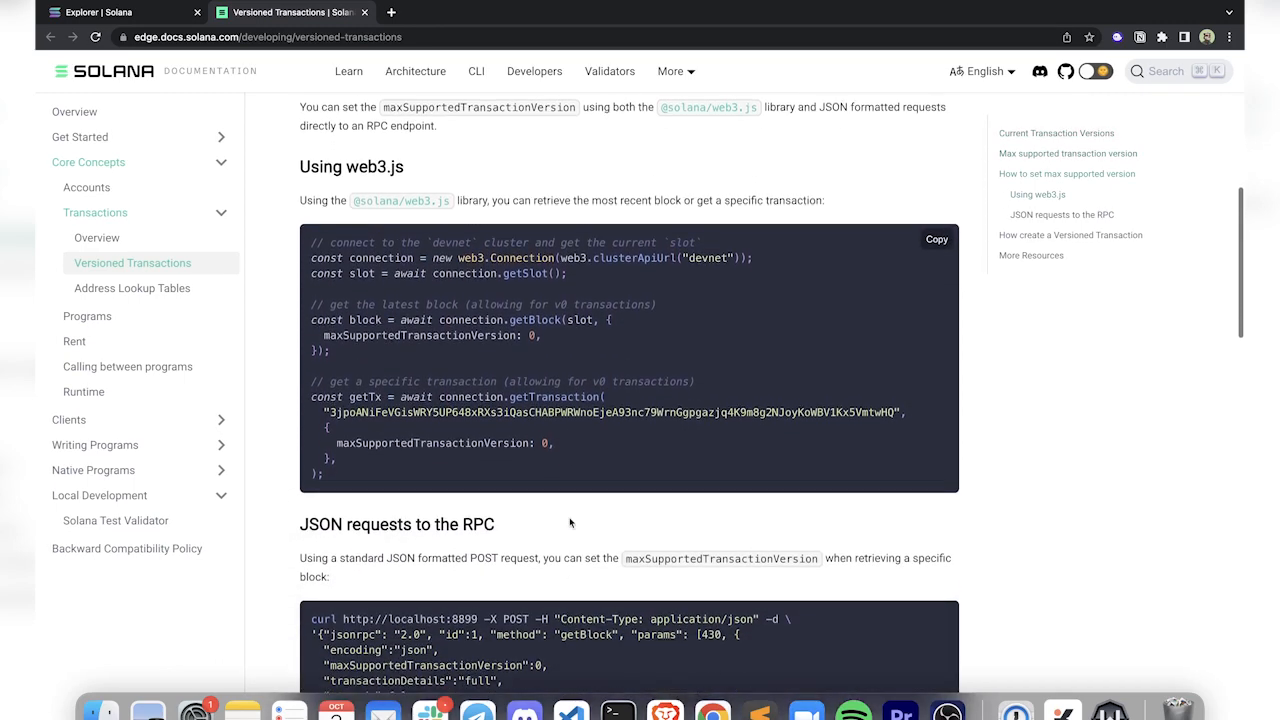
scroll("down", 3)
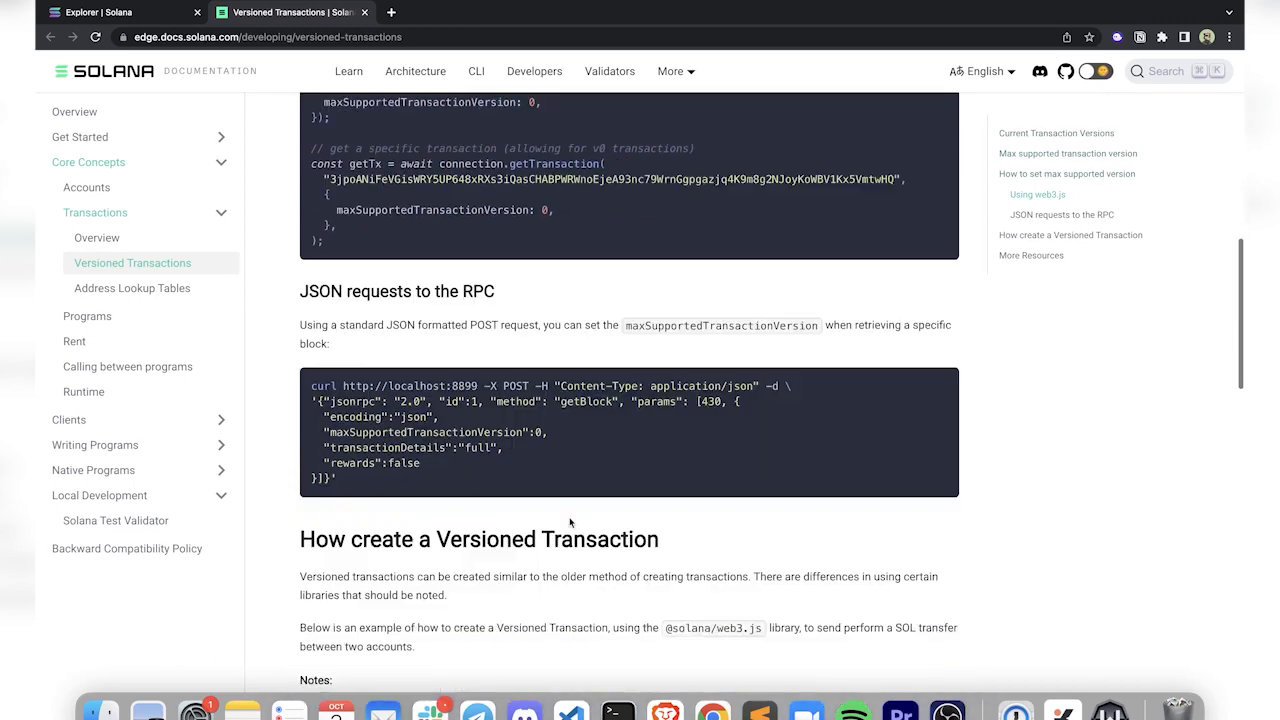
scroll("down", 3)
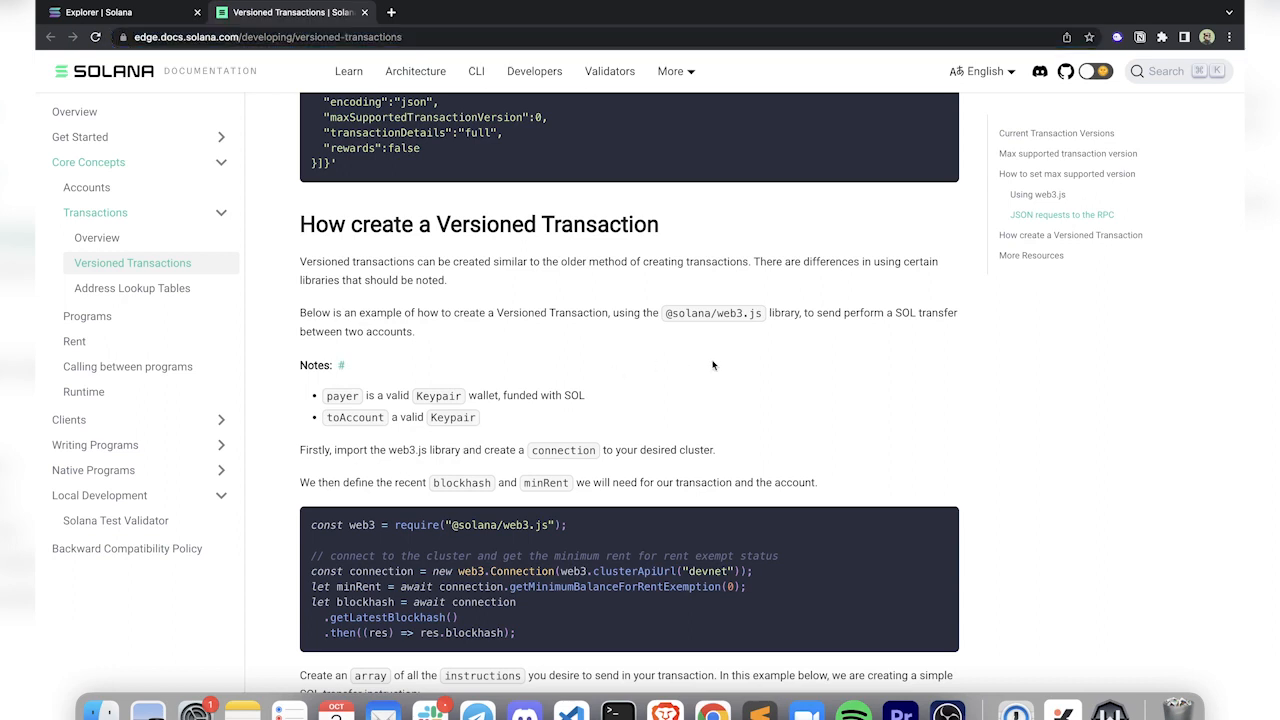
scroll("down", 3)
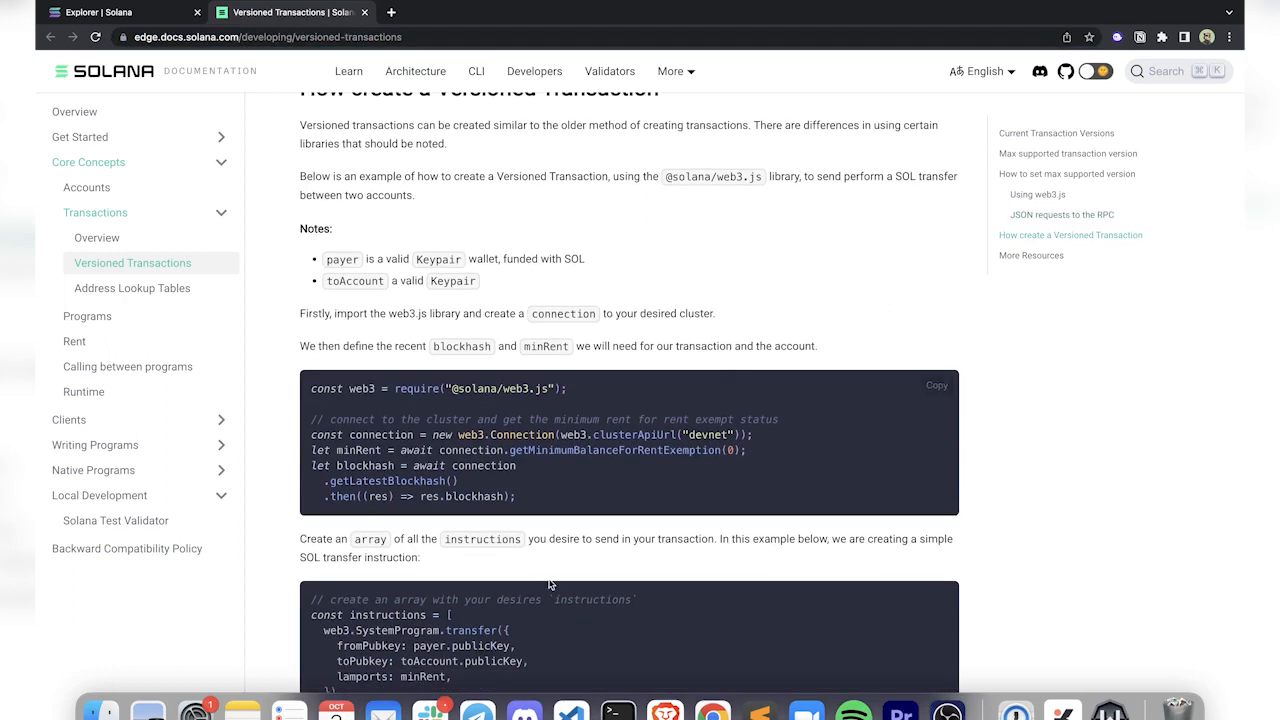
mouse_move(688, 256)
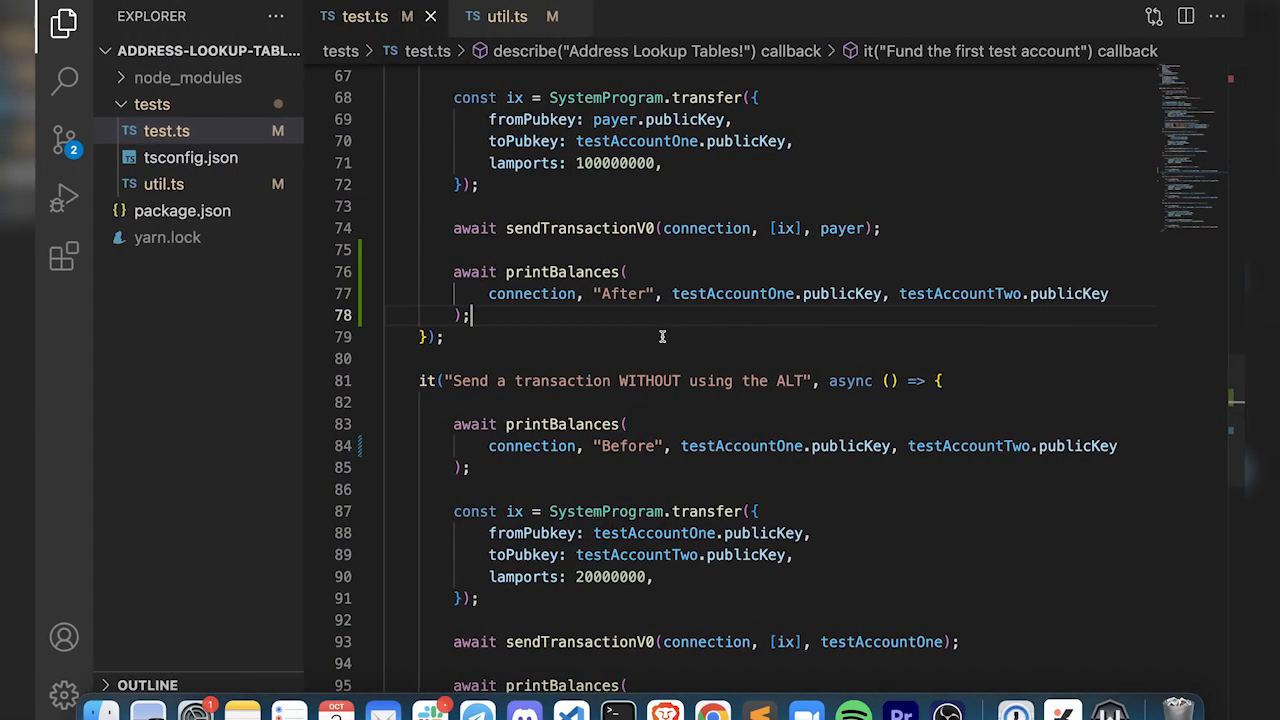
scroll("up", 3)
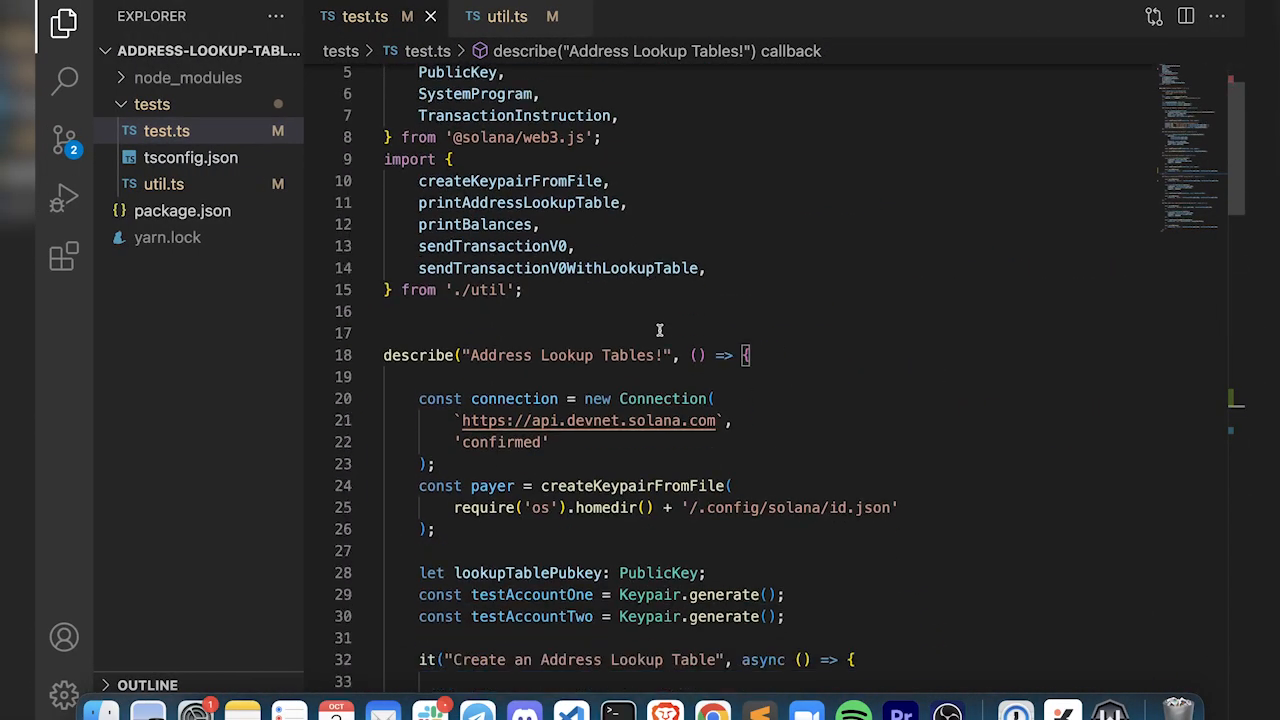
scroll("down", 3)
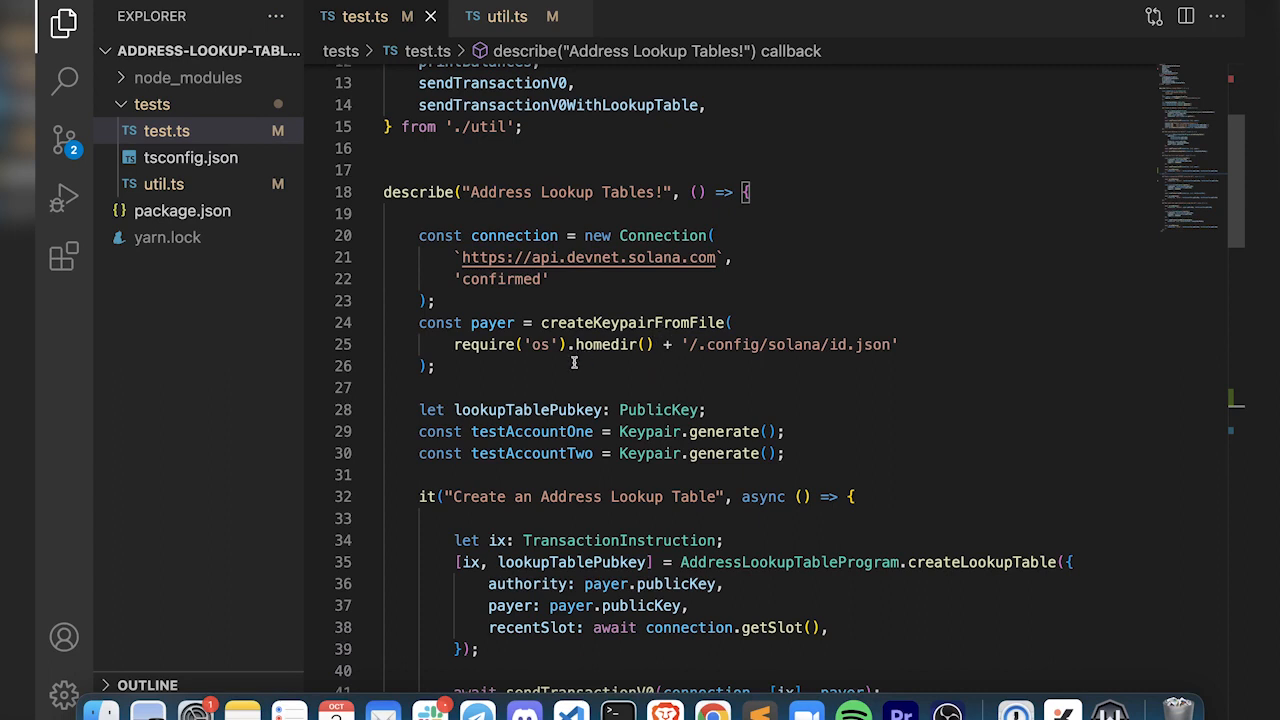
scroll("down", 3)
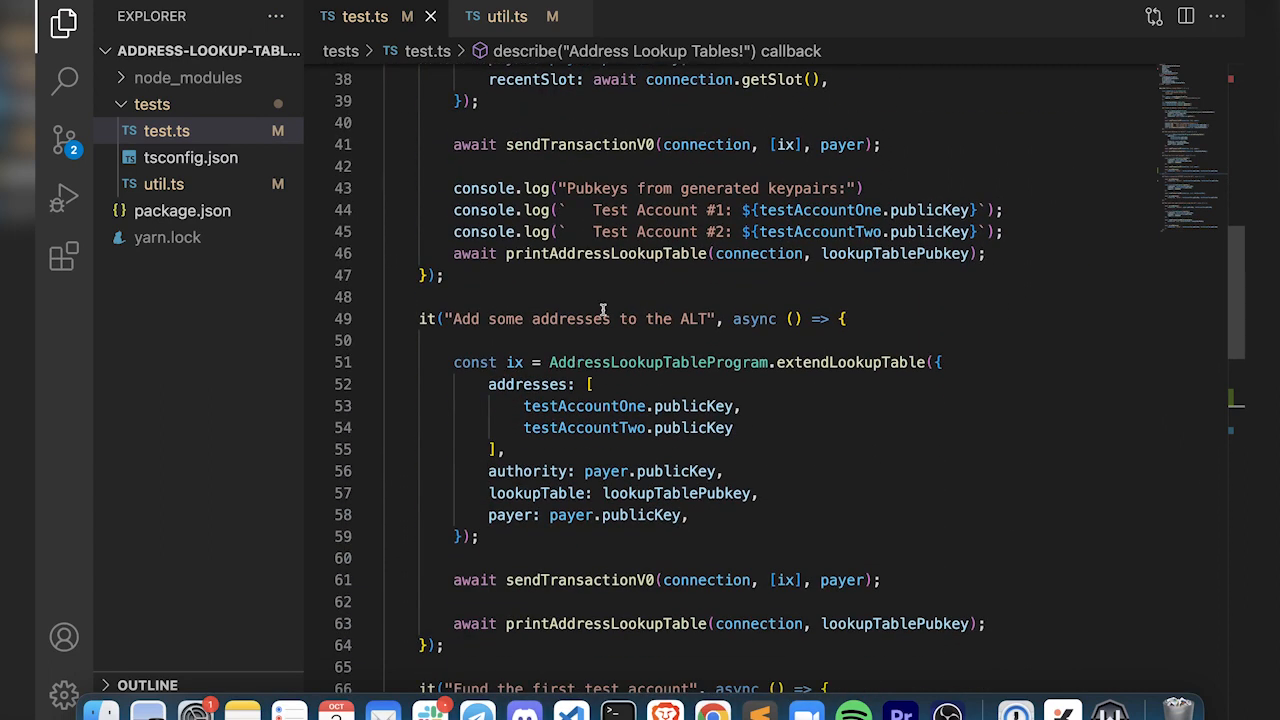
scroll("down", 3)
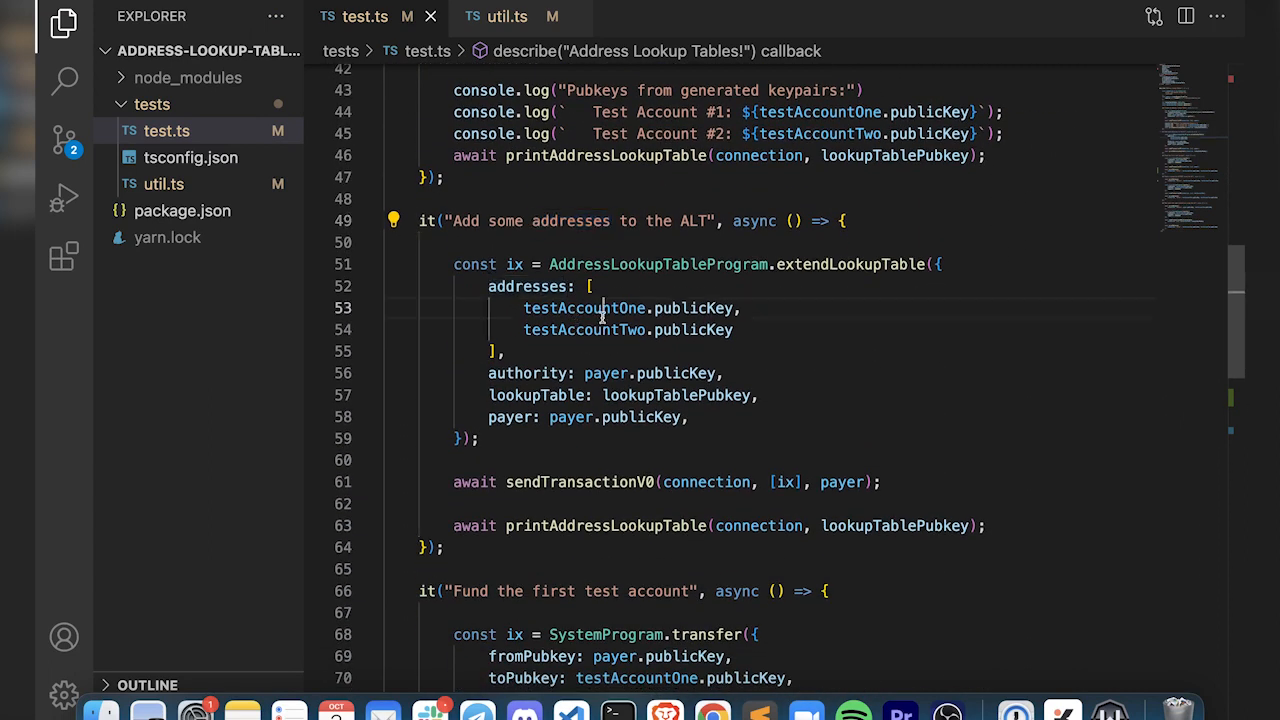
scroll("down", 3)
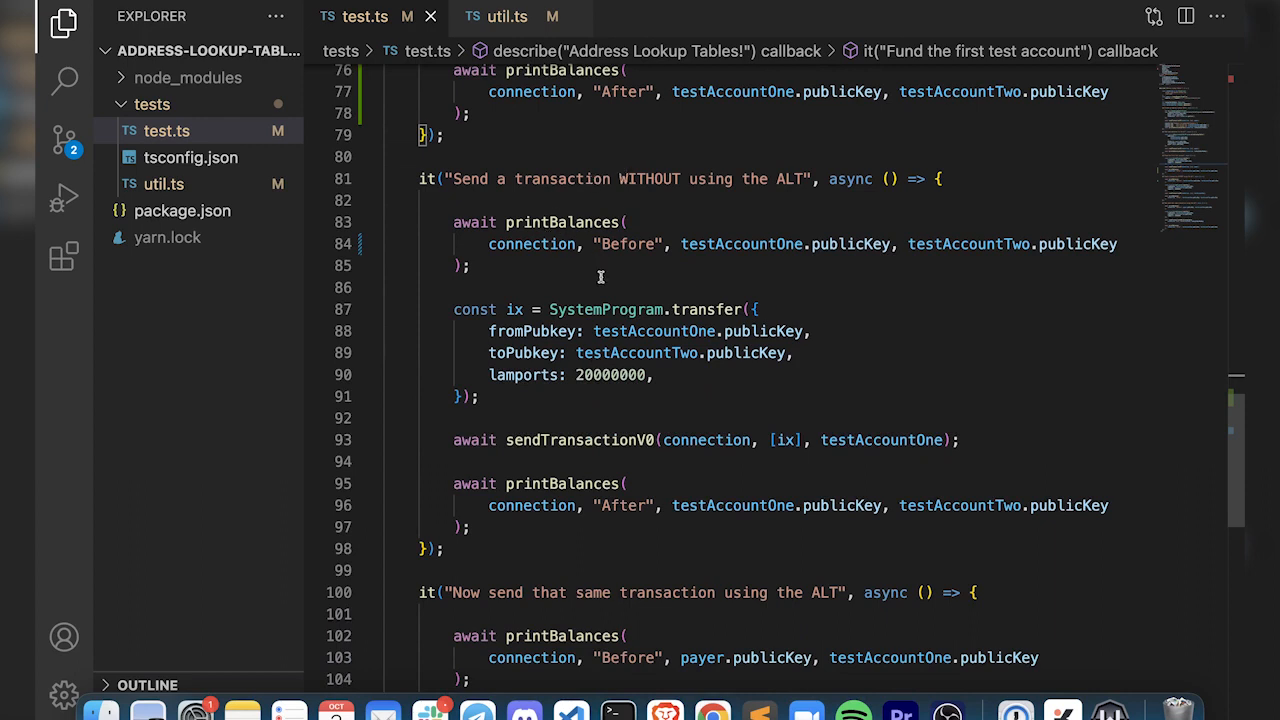
scroll("down", 3)
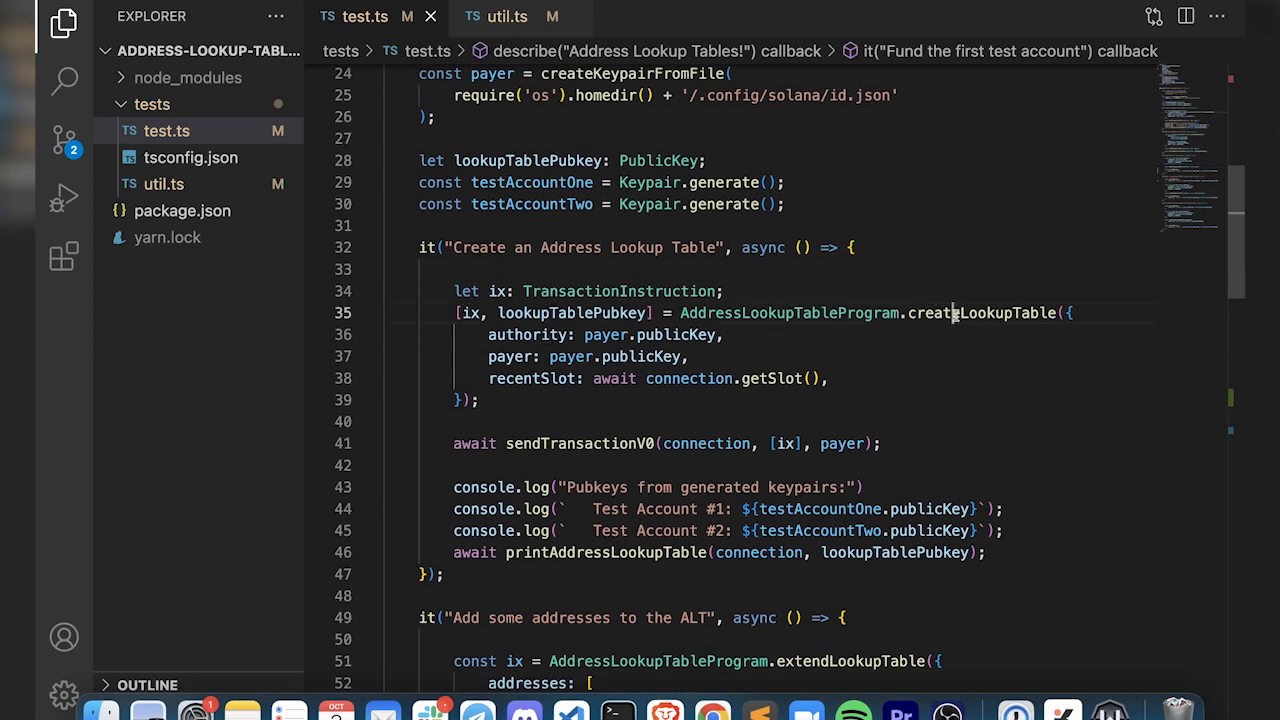
Highlight the uses of lookupTablePubkey in test.ts, then bring up util.ts from the Explorer sidebar.
left_click(956, 312)
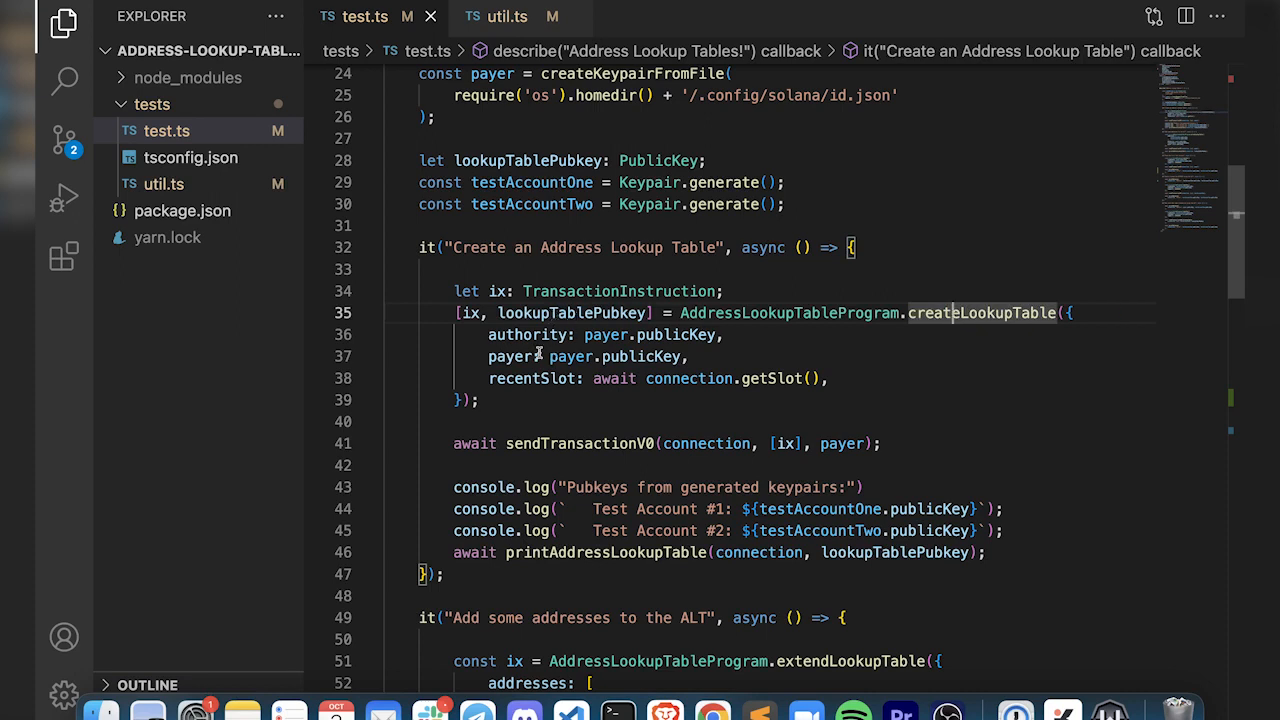
mouse_move(528, 334)
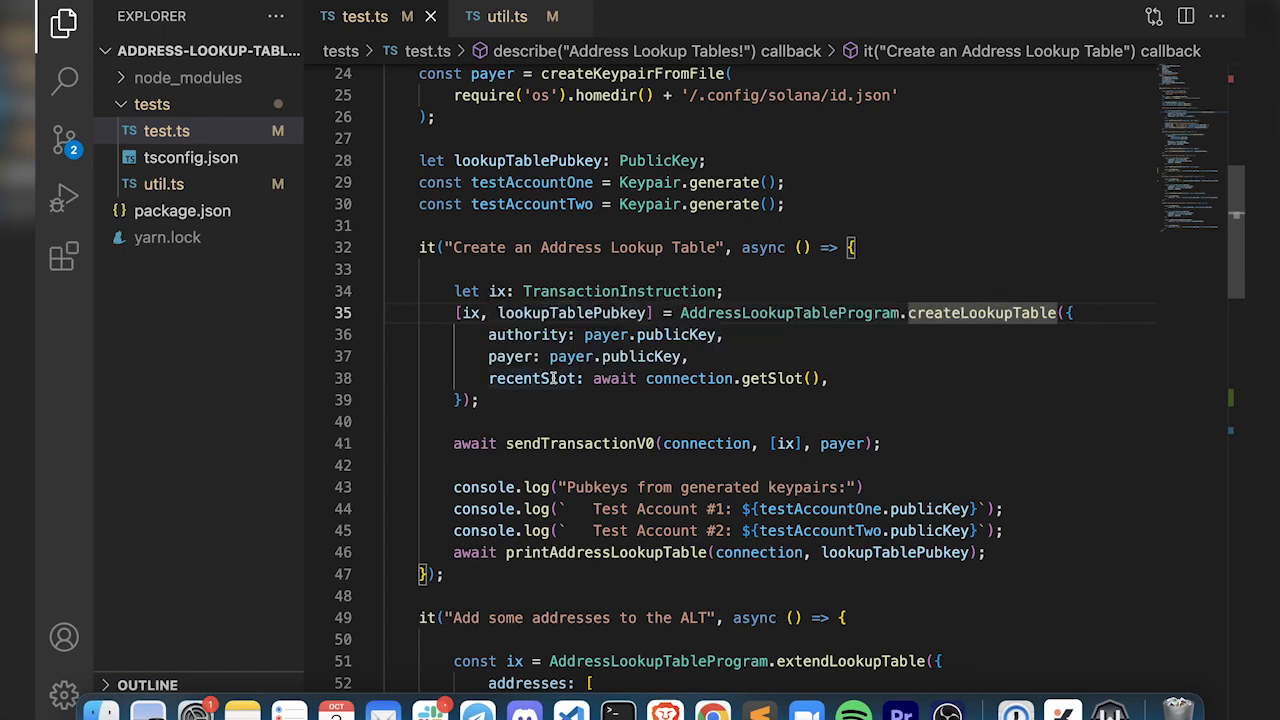
left_click(688, 378)
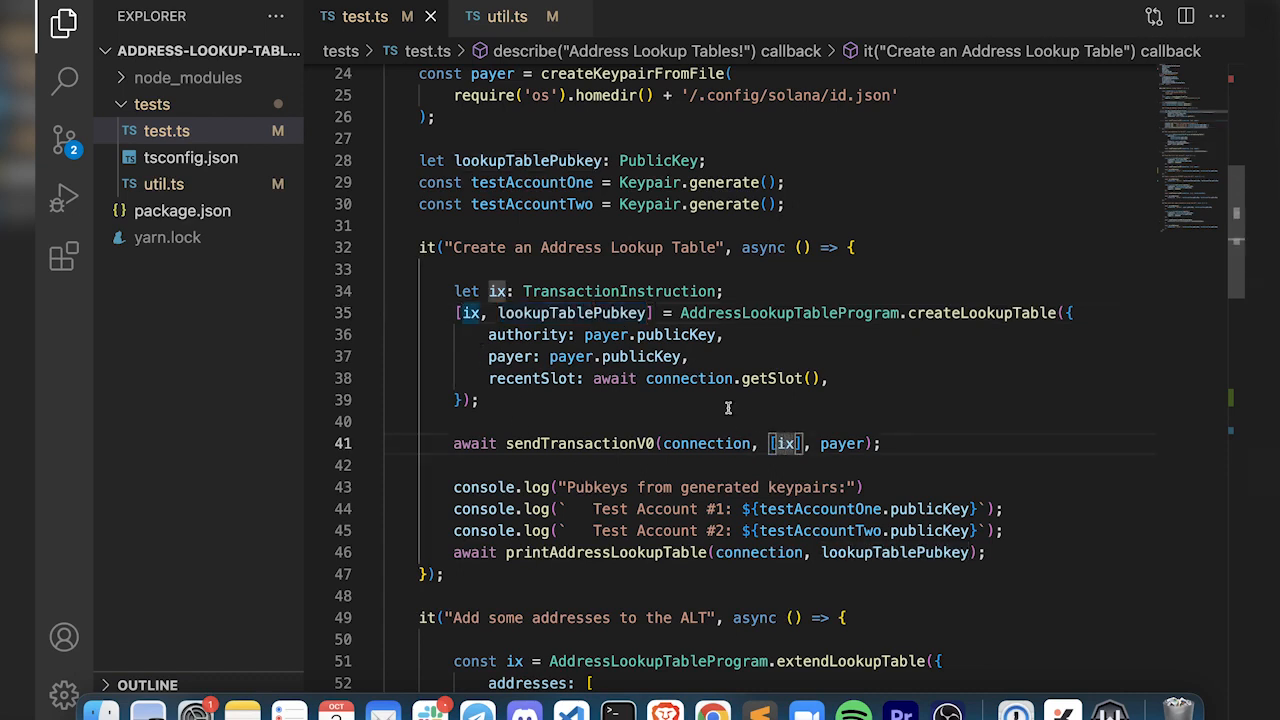
double_click(572, 312)
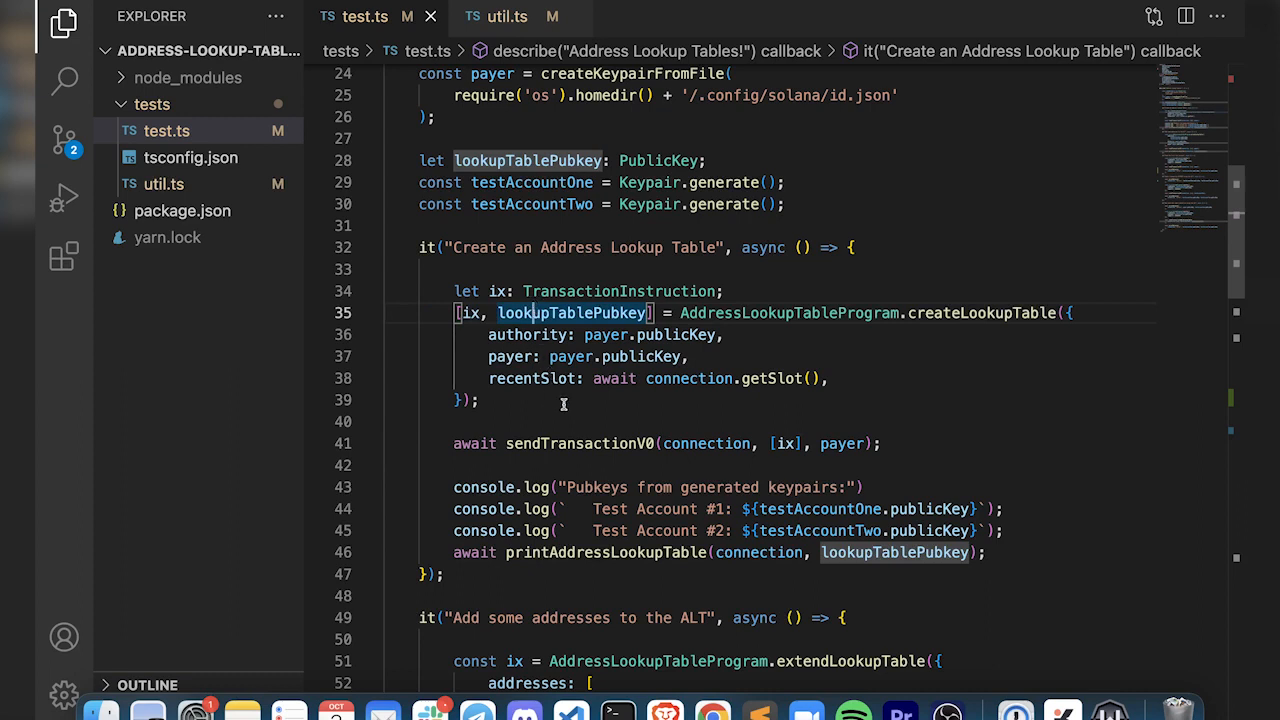
mouse_move(956, 312)
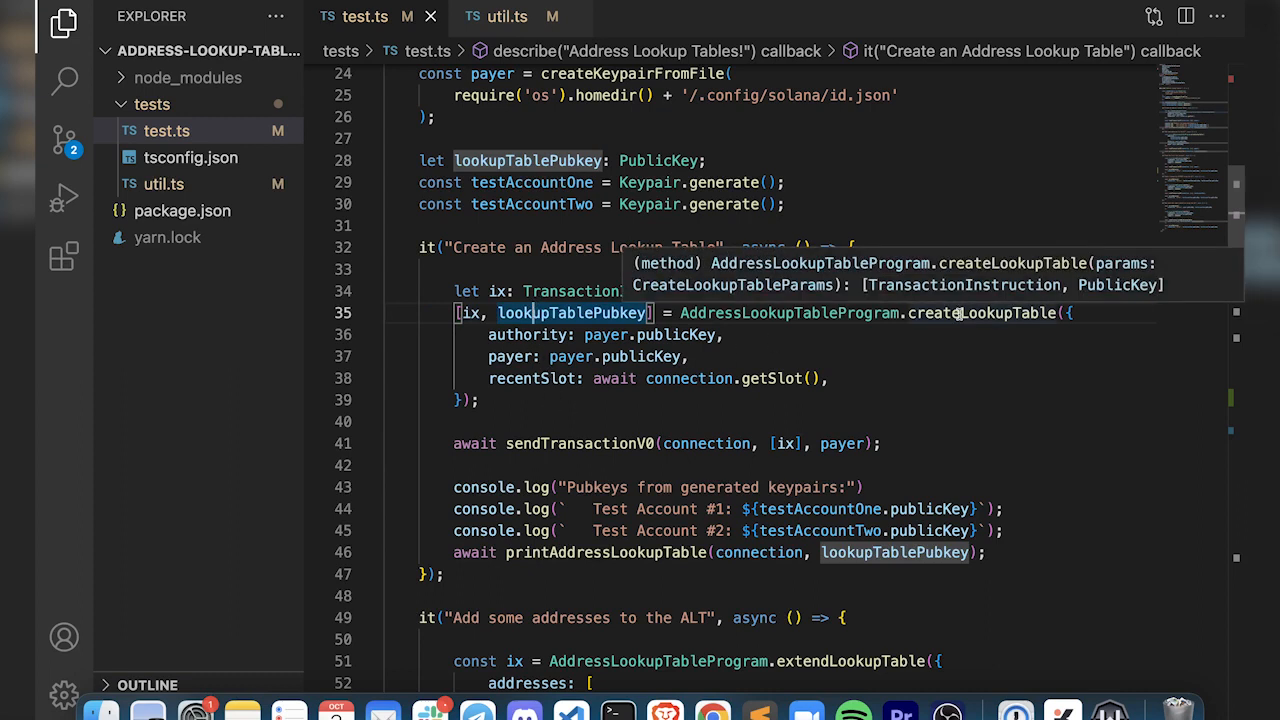
scroll("down", 3)
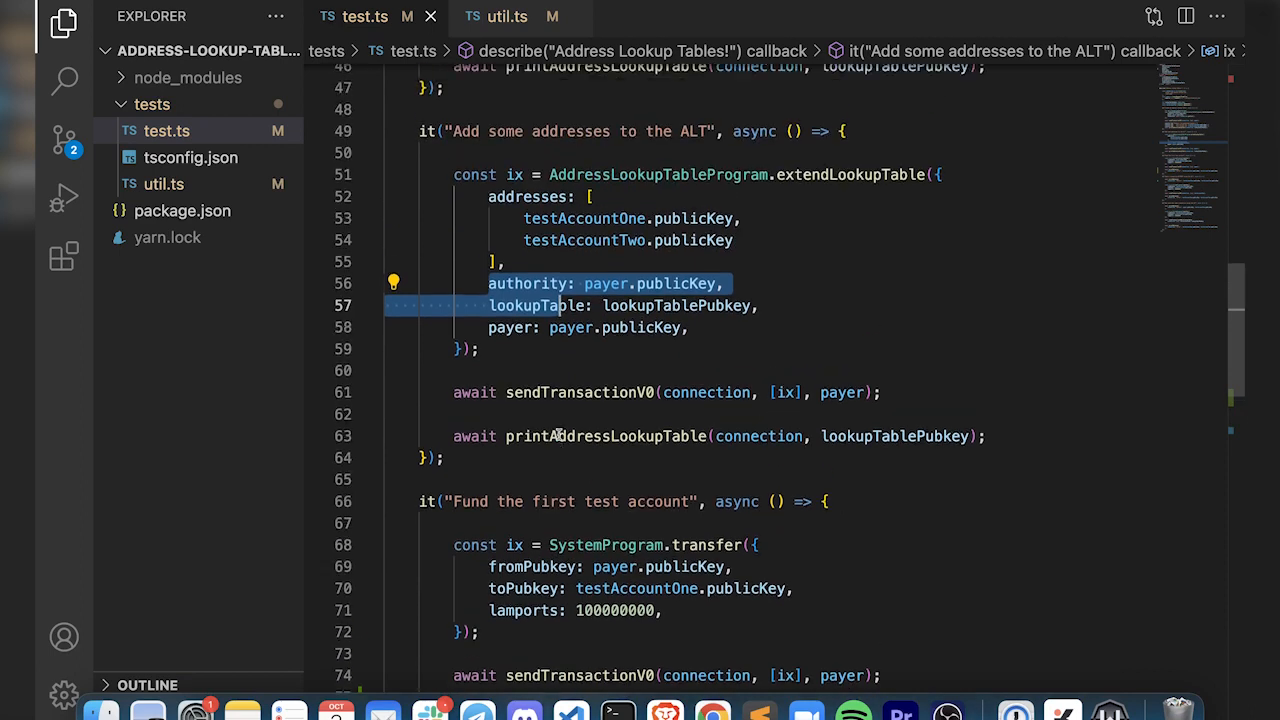
scroll("up", 3)
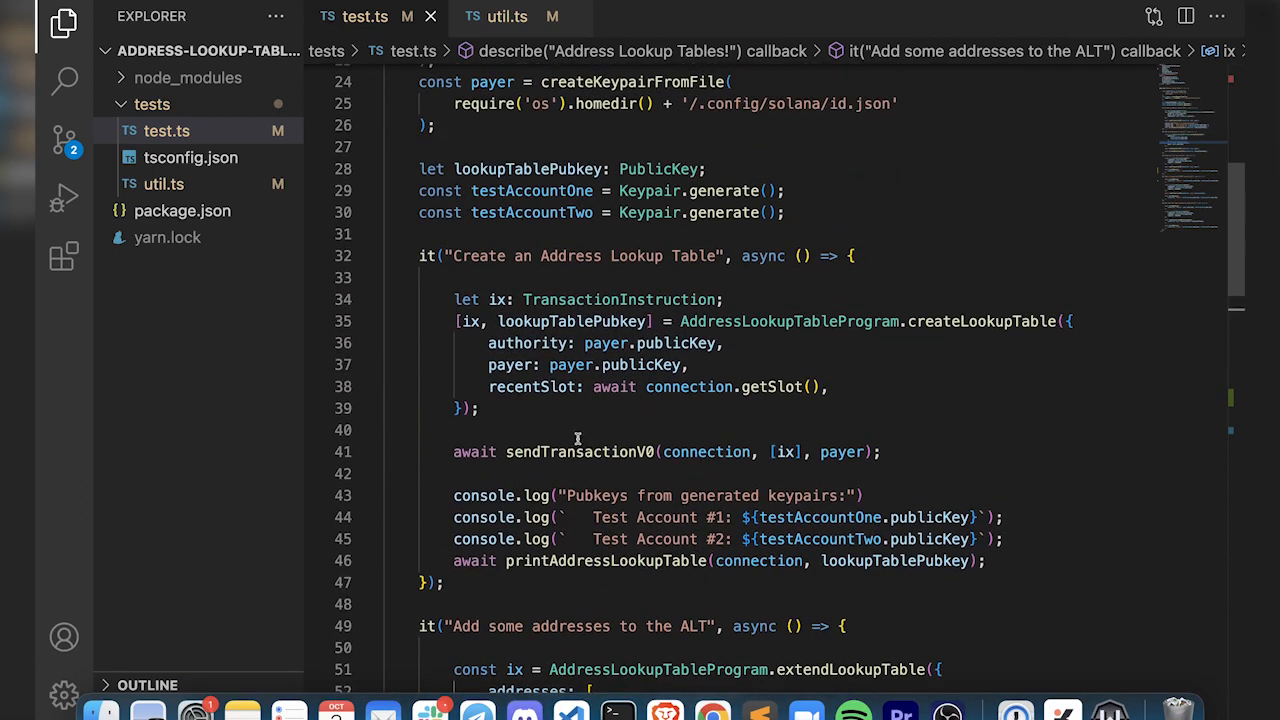
double_click(578, 452)
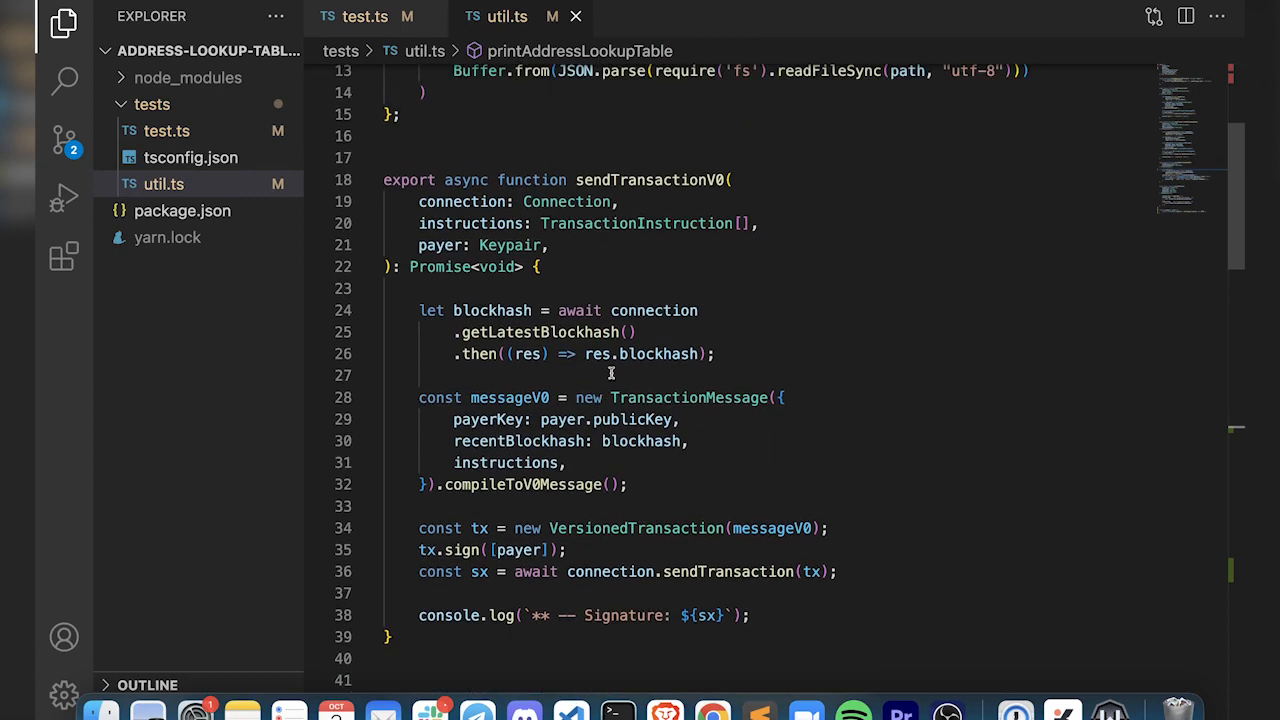
double_click(652, 180)
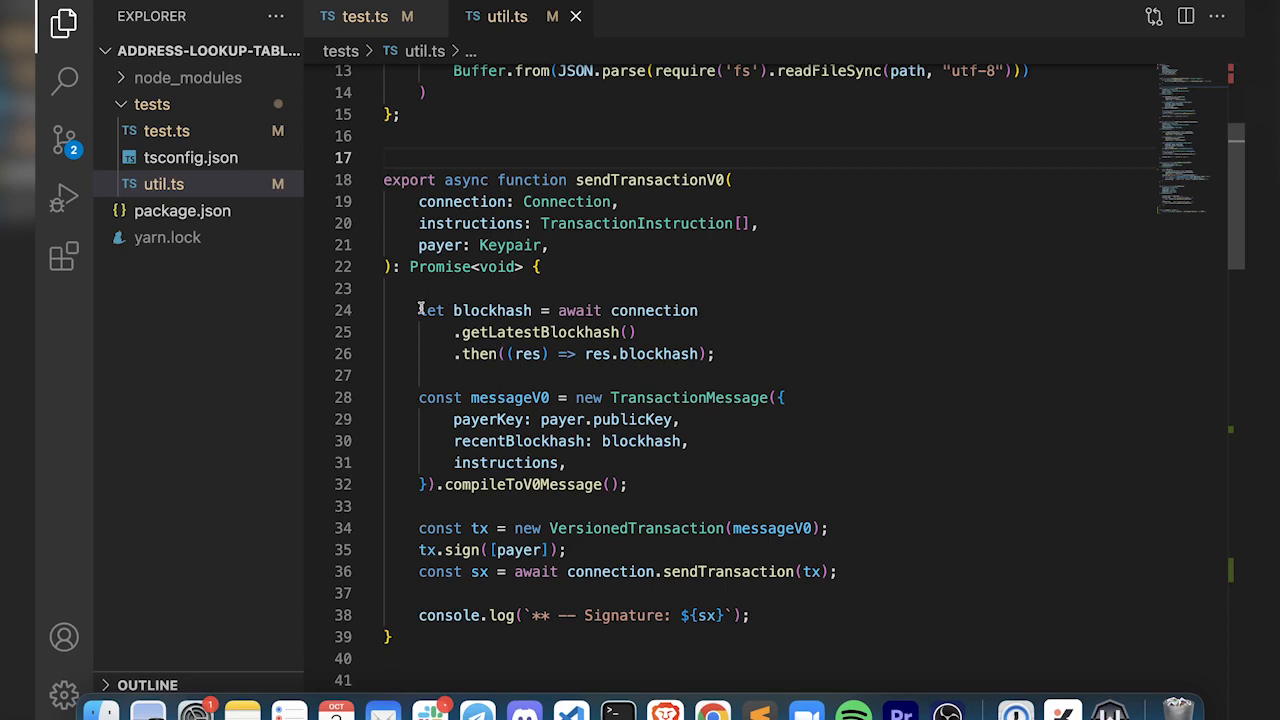
double_click(508, 396)
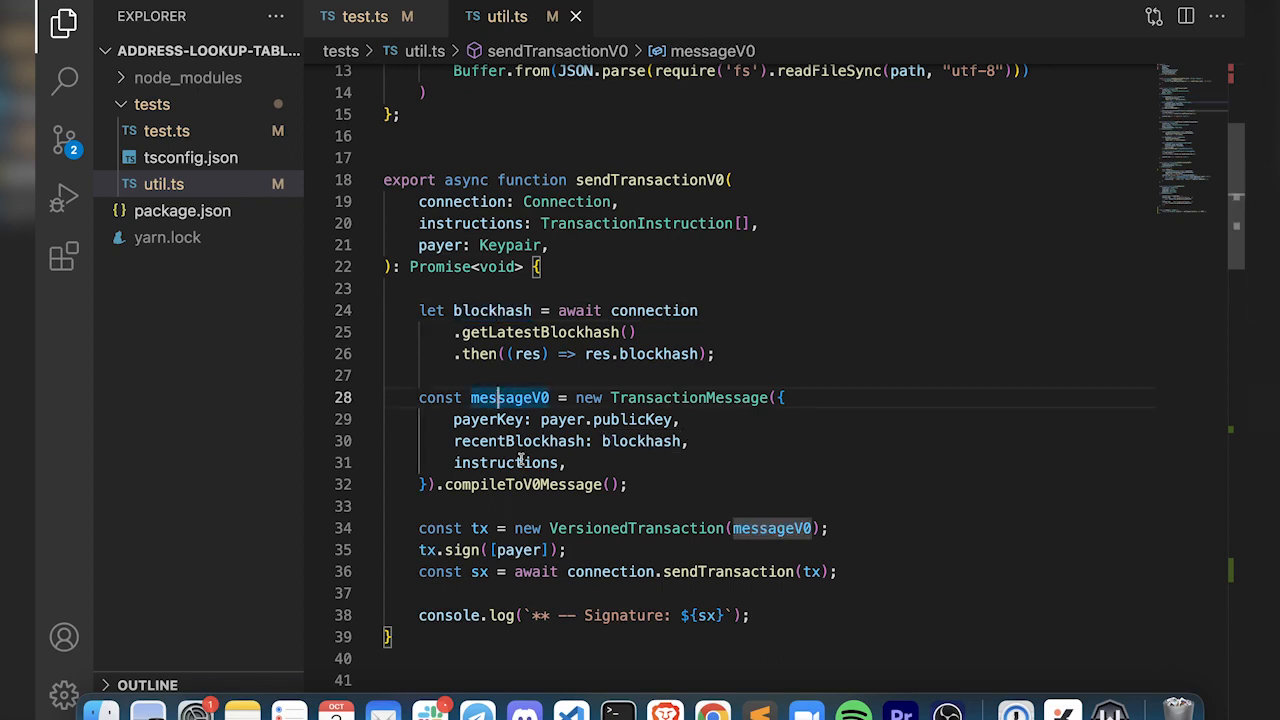
left_click(520, 484)
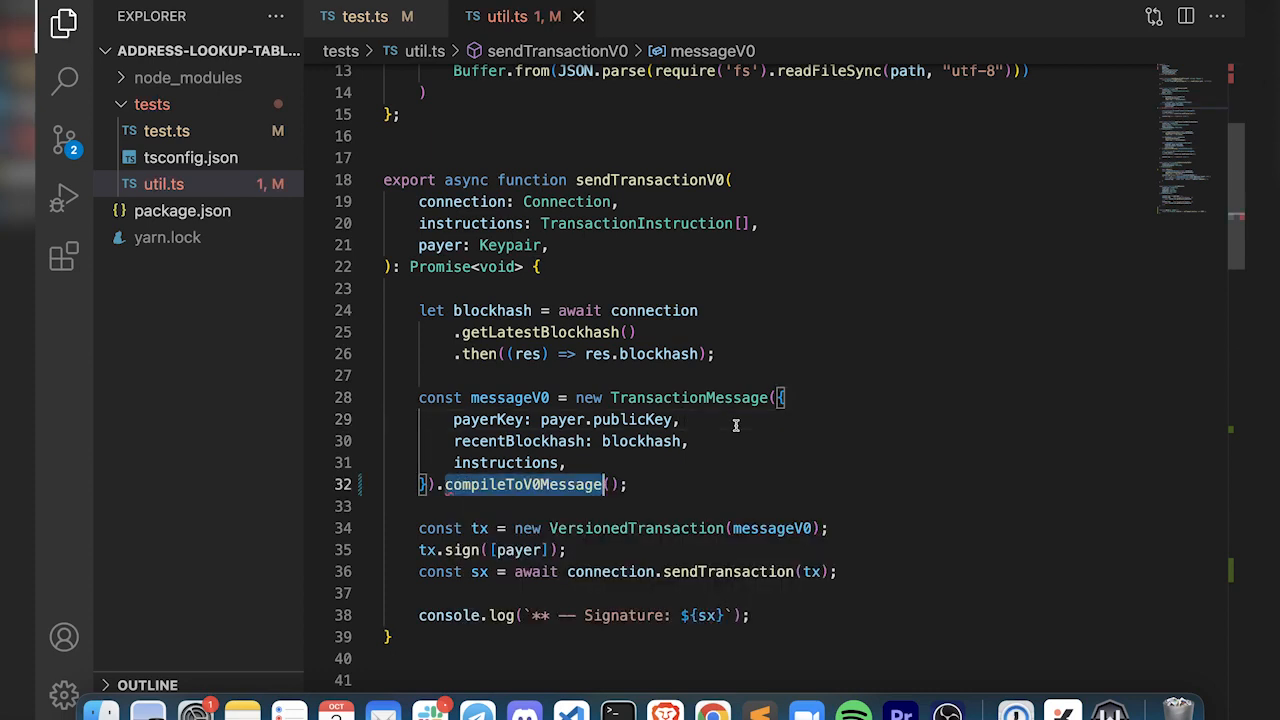
left_click(684, 486)
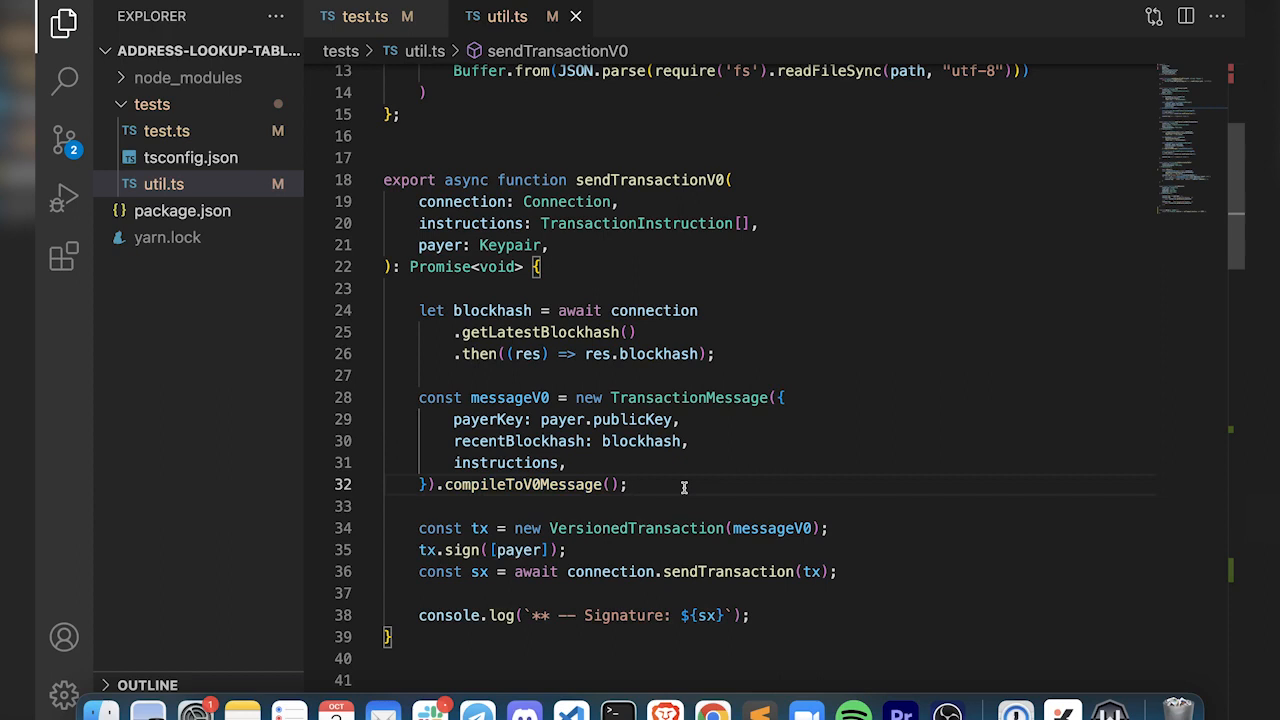
double_click(636, 528)
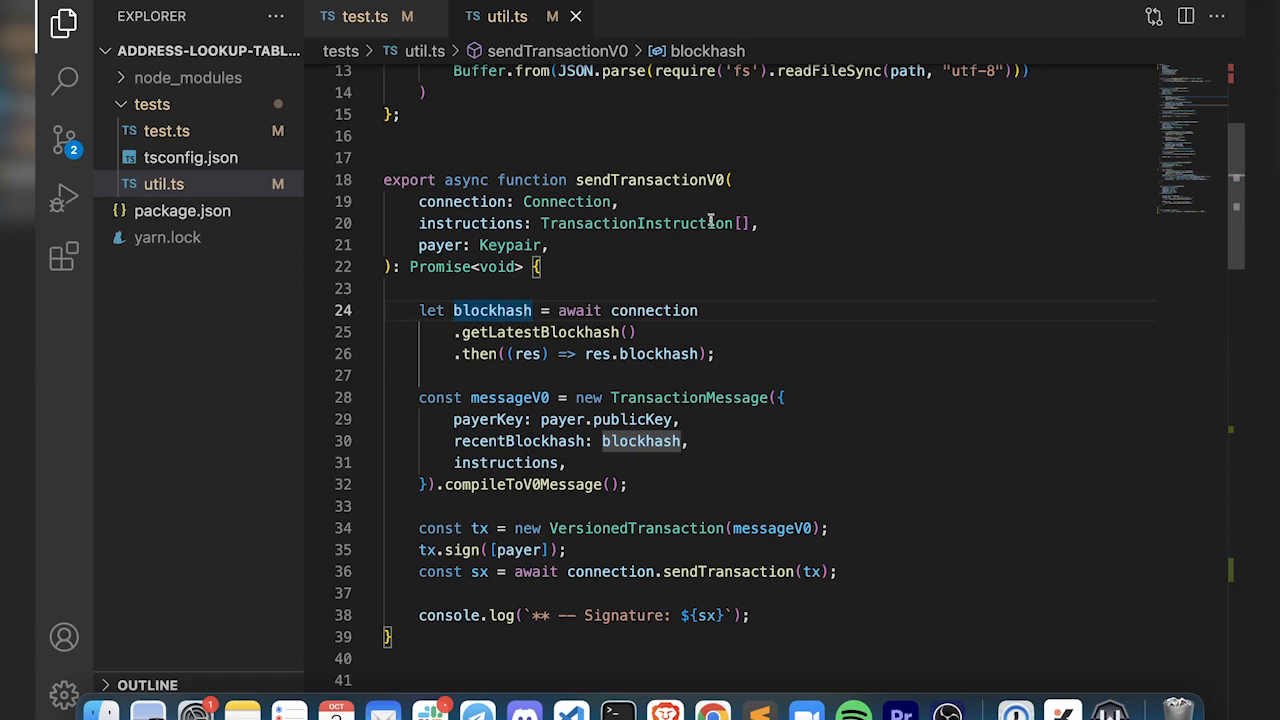
left_click(650, 180)
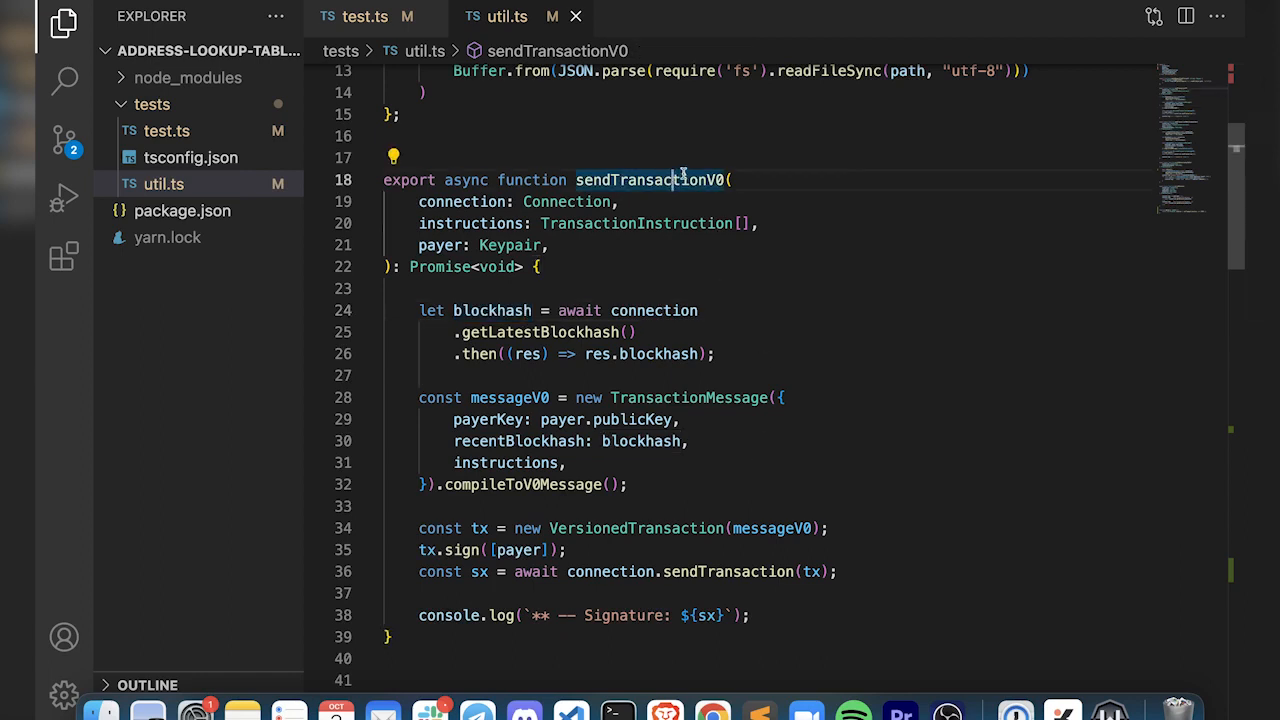
scroll("down", 3)
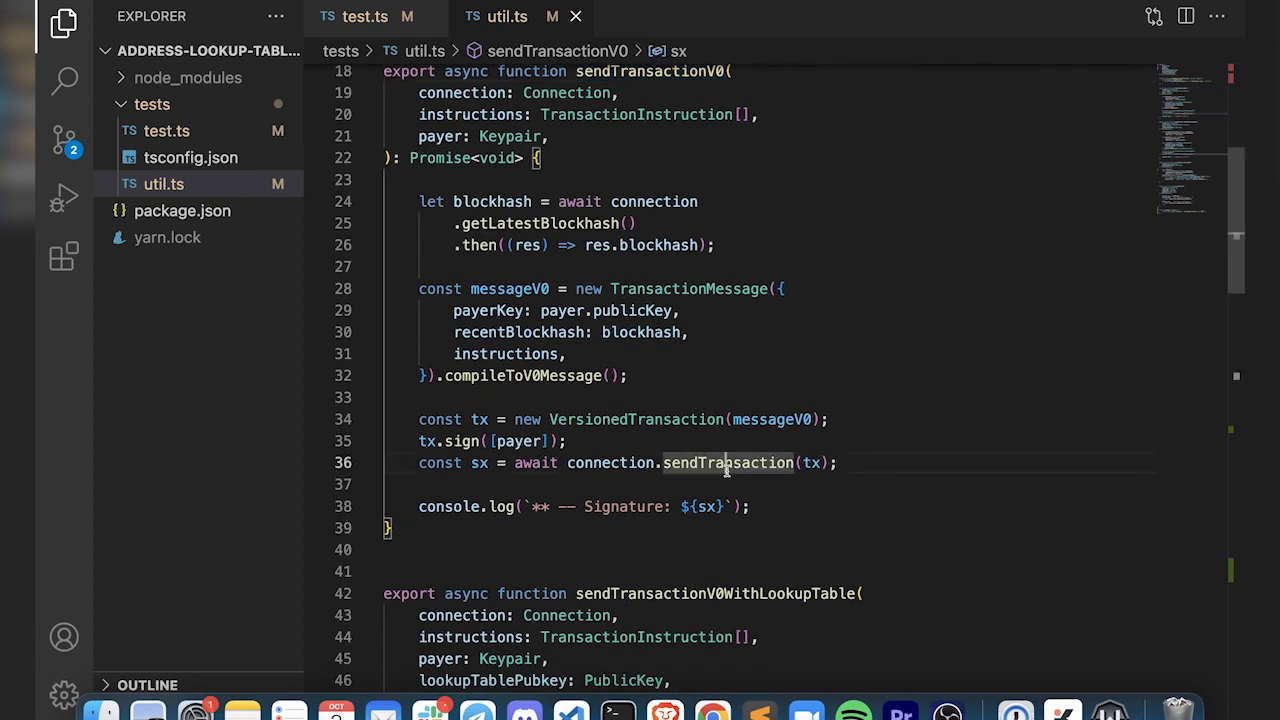
left_click(524, 376)
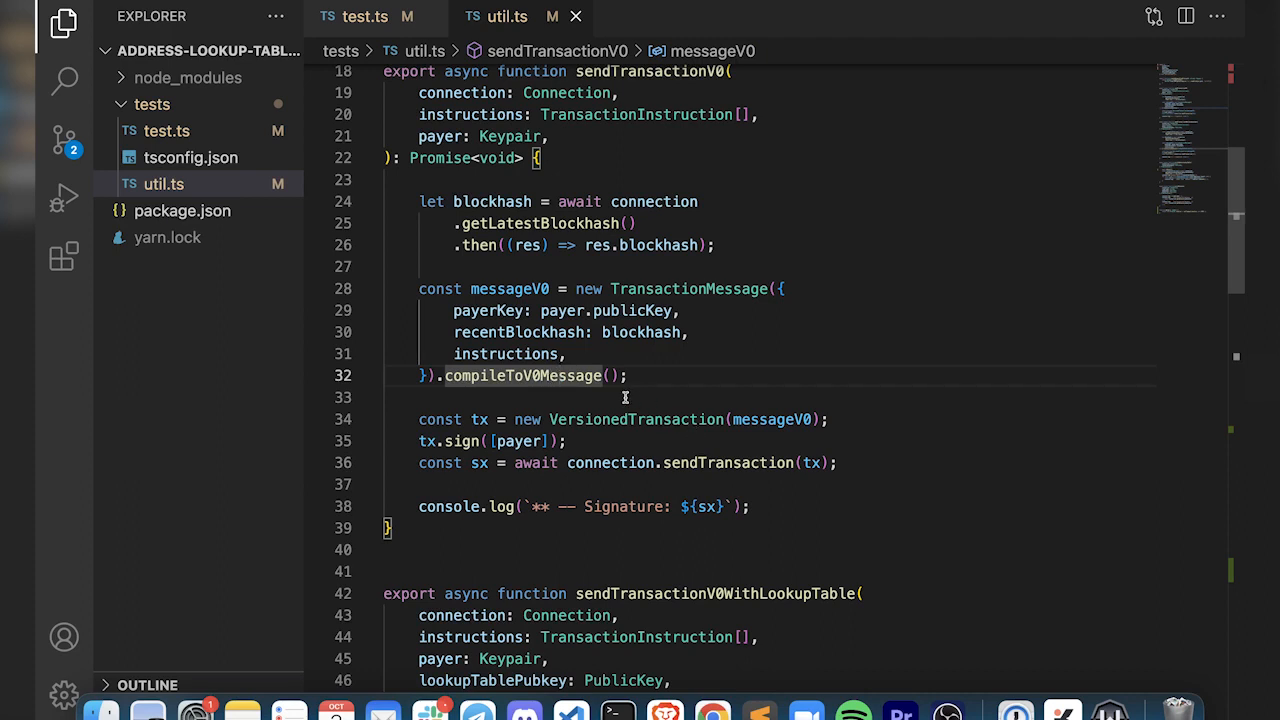
mouse_move(520, 376)
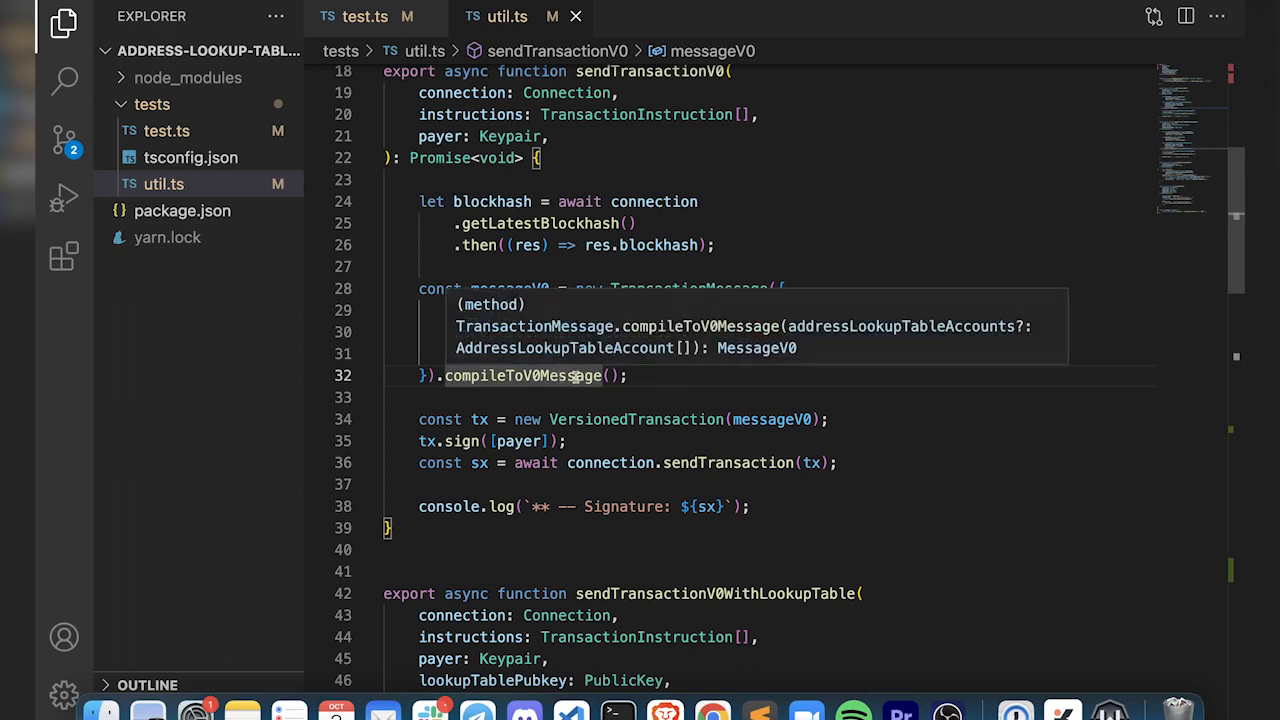
mouse_move(864, 308)
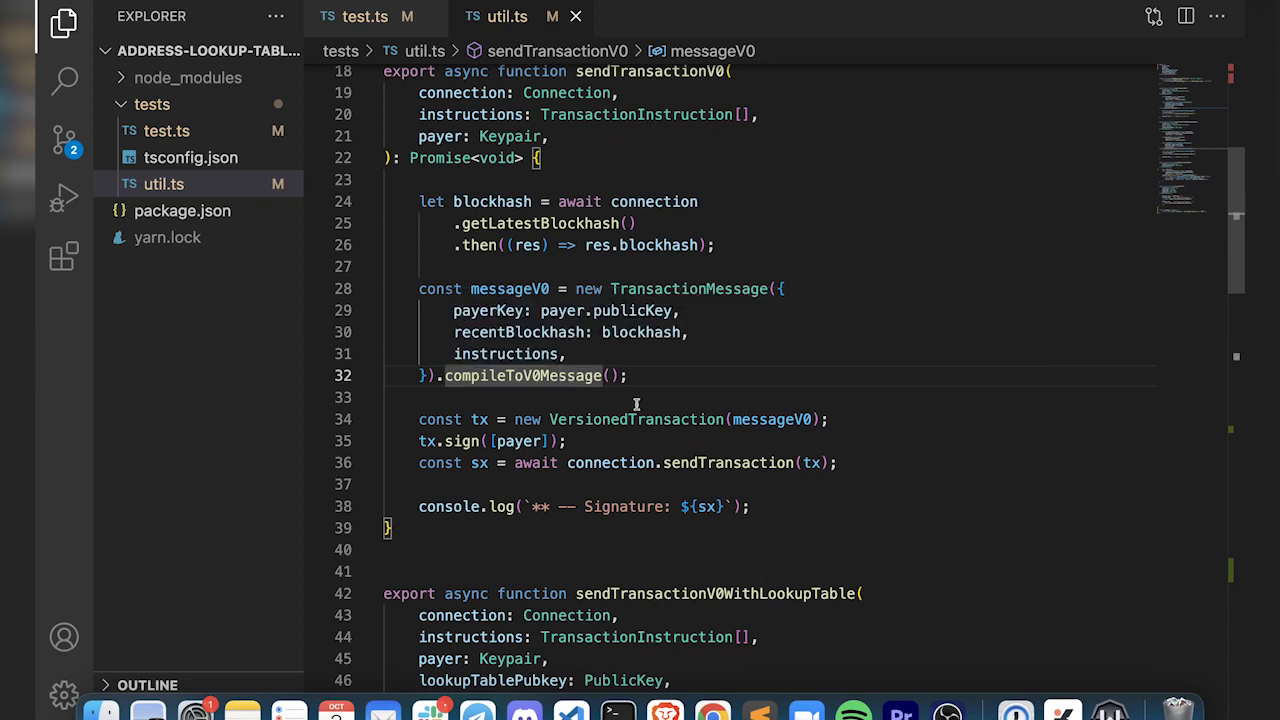
scroll("down", 3)
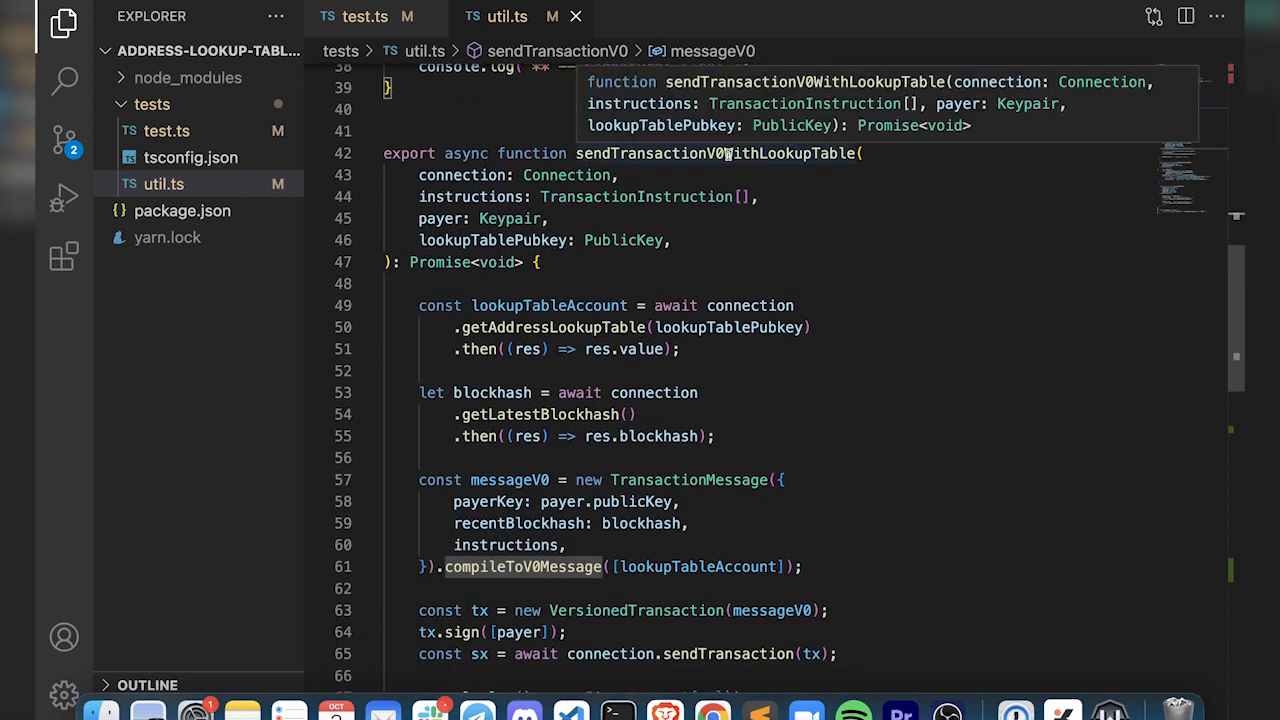
scroll("down", 3)
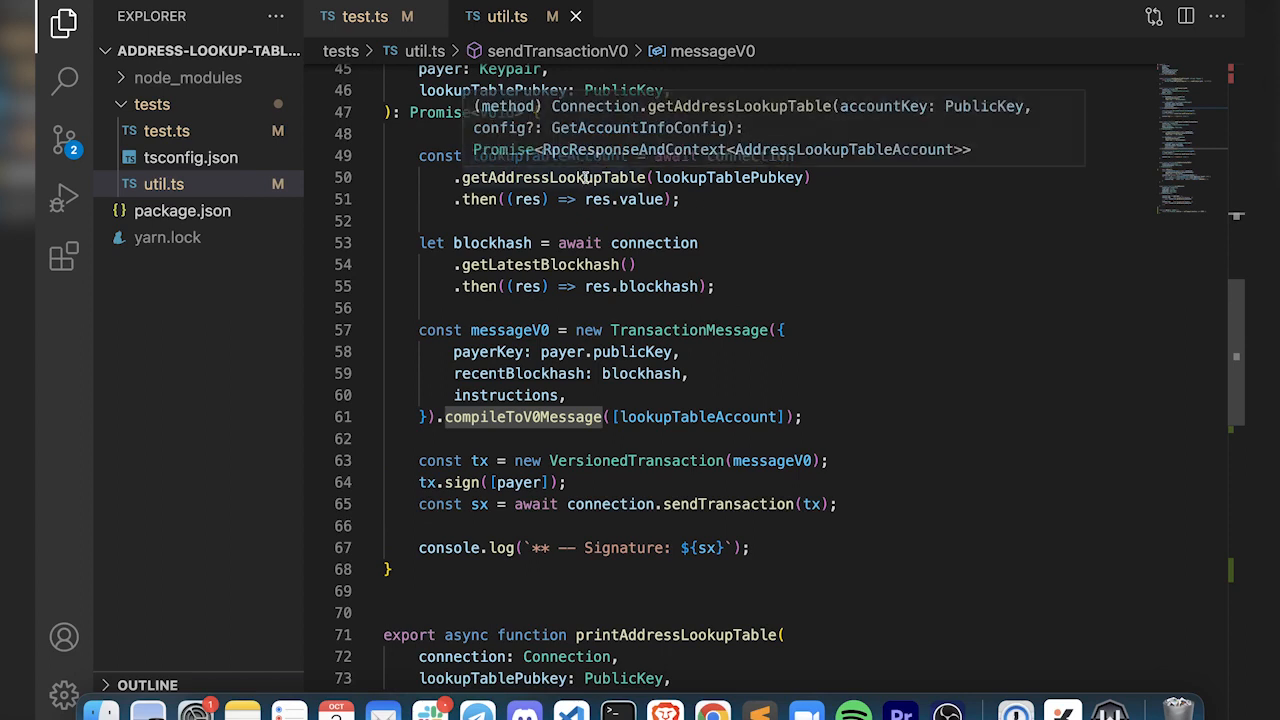
mouse_move(728, 176)
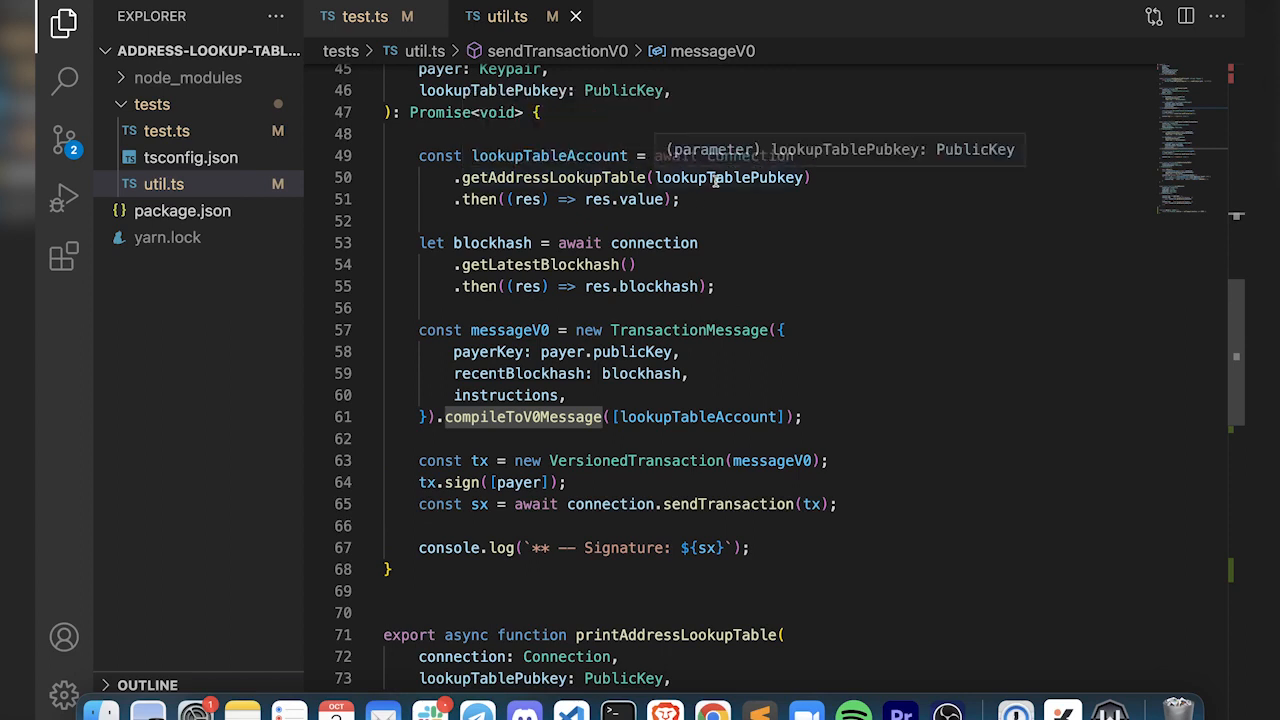
mouse_move(624, 200)
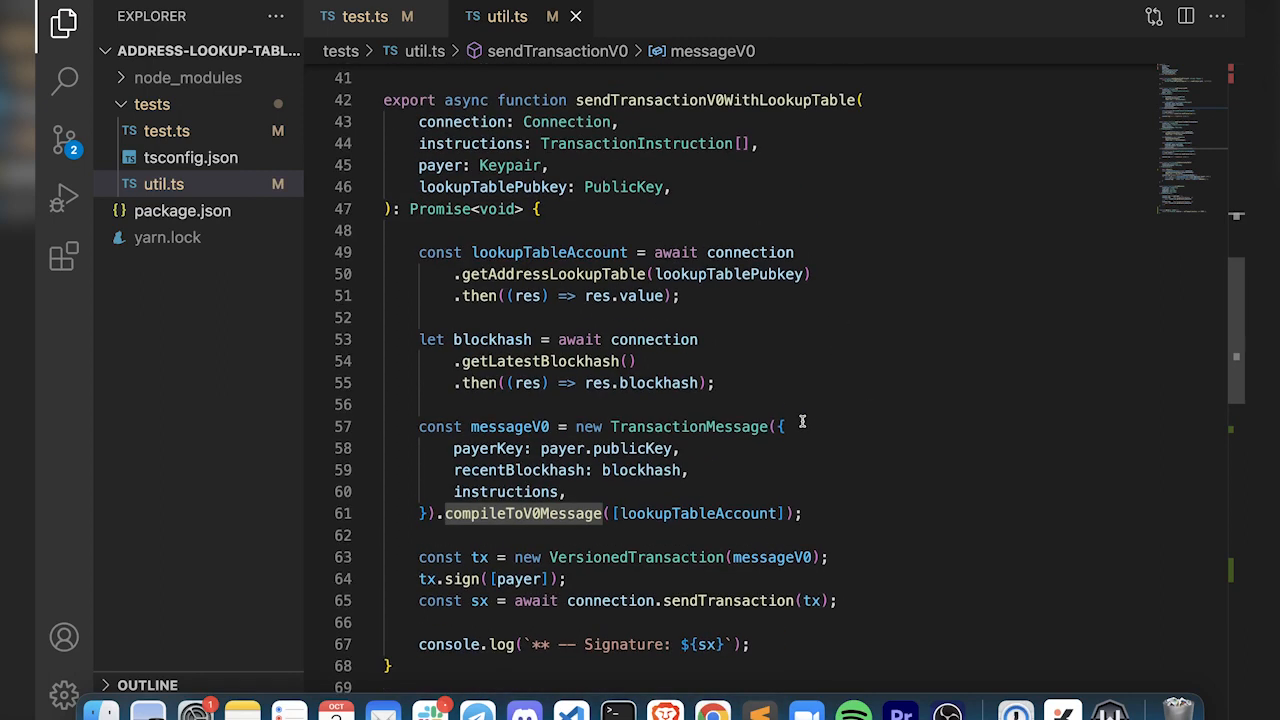
scroll("down", 3)
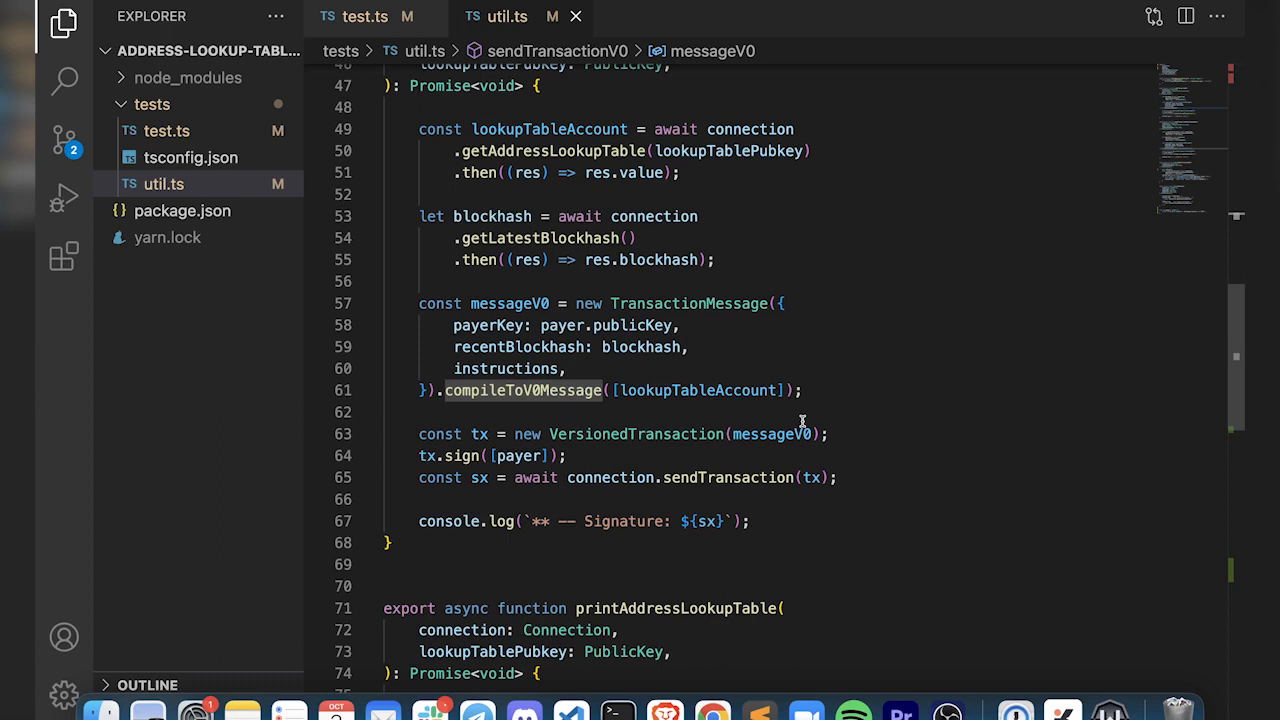
double_click(624, 520)
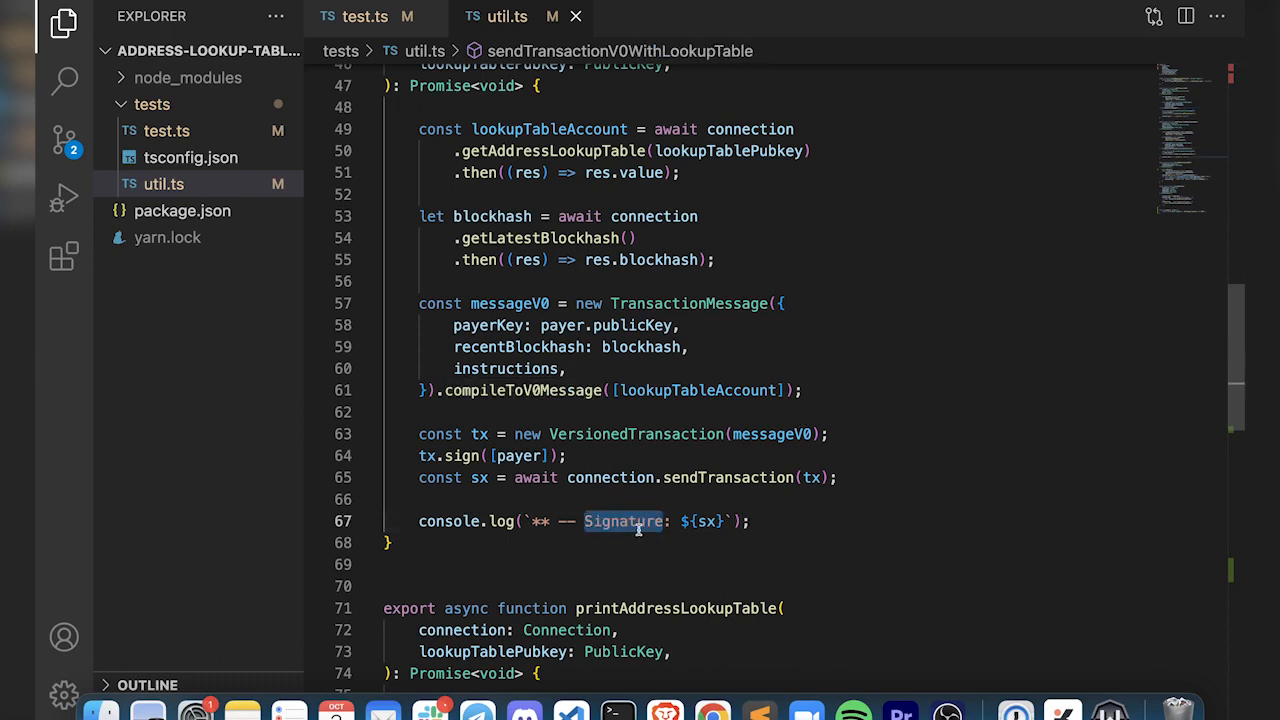
scroll("down", 3)
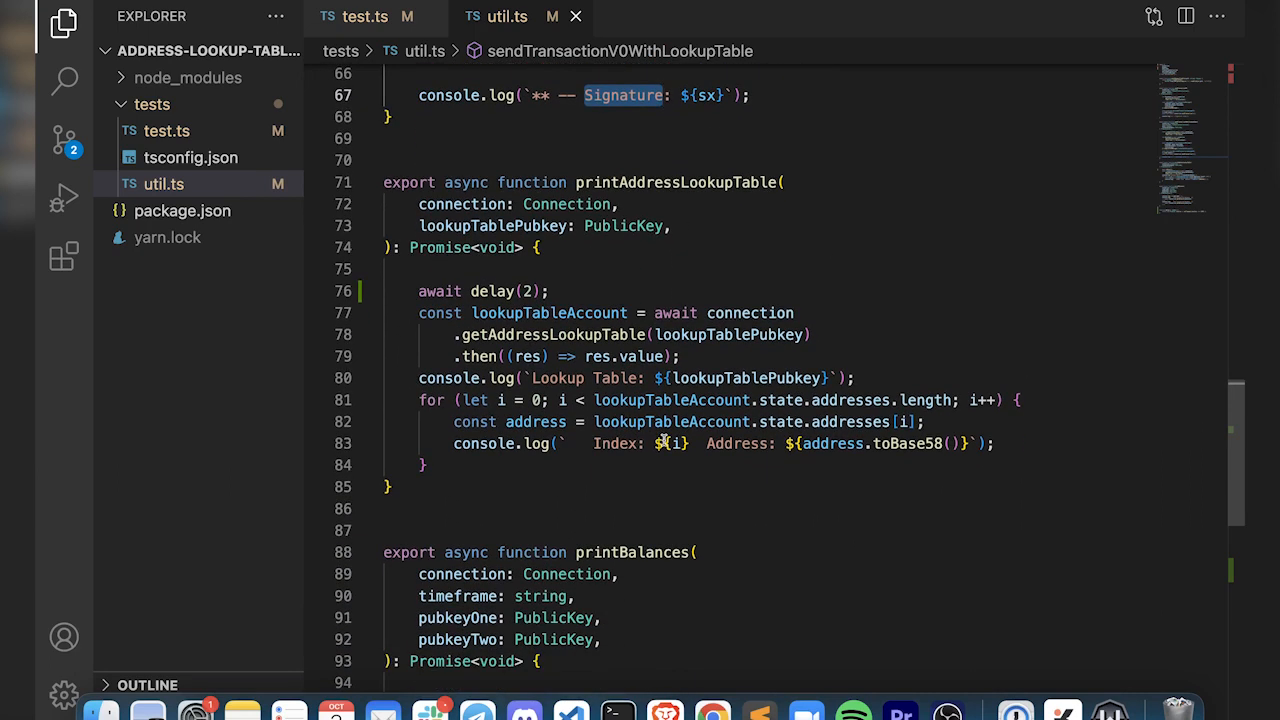
mouse_move(744, 312)
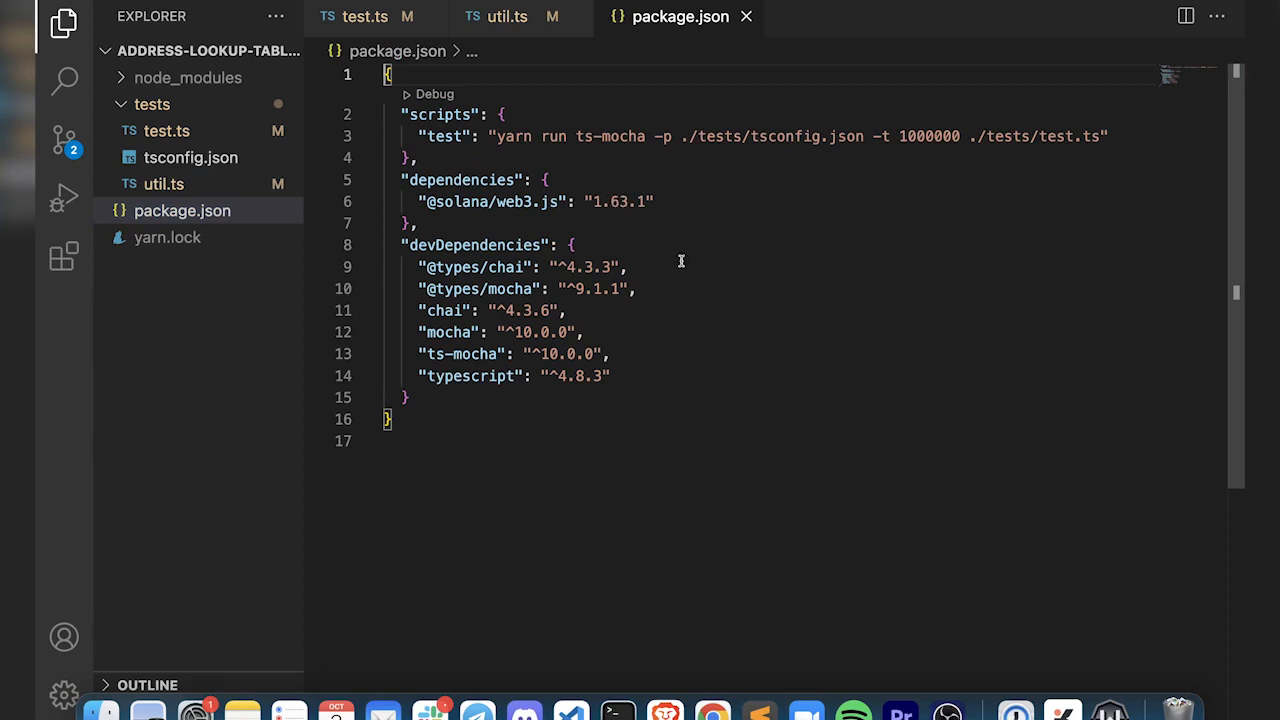
mouse_move(652, 176)
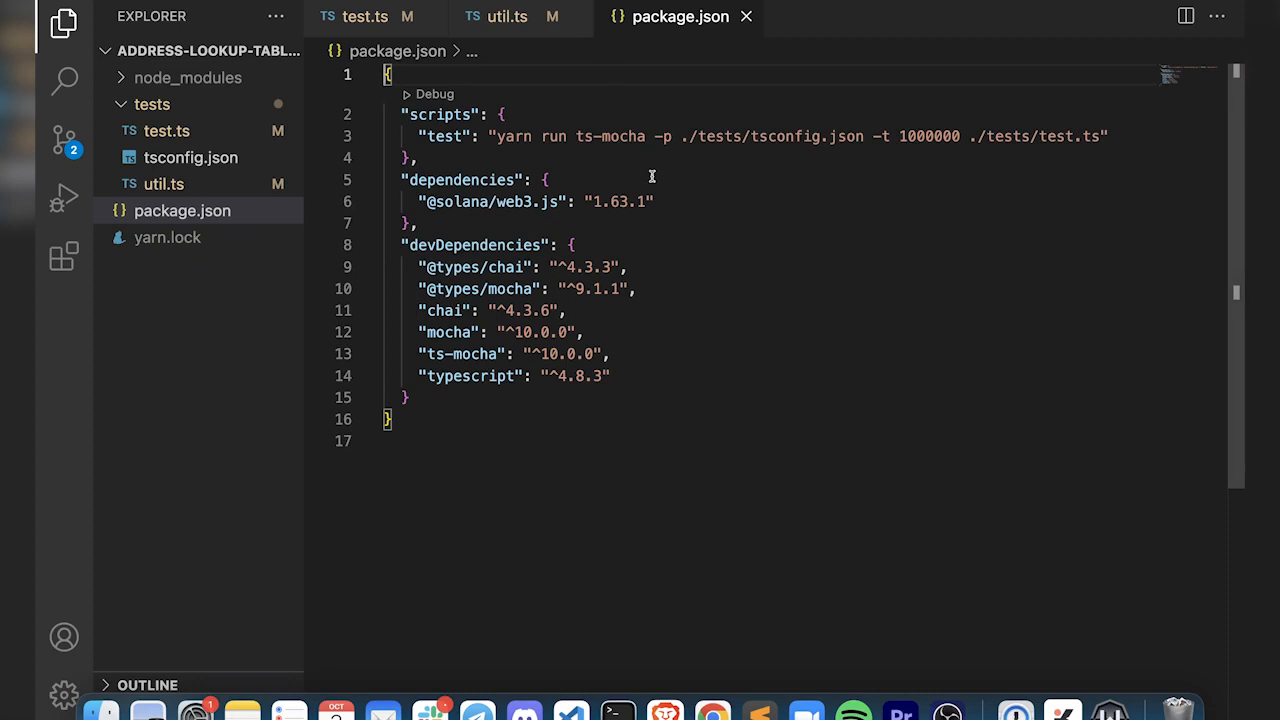
left_click(506, 16)
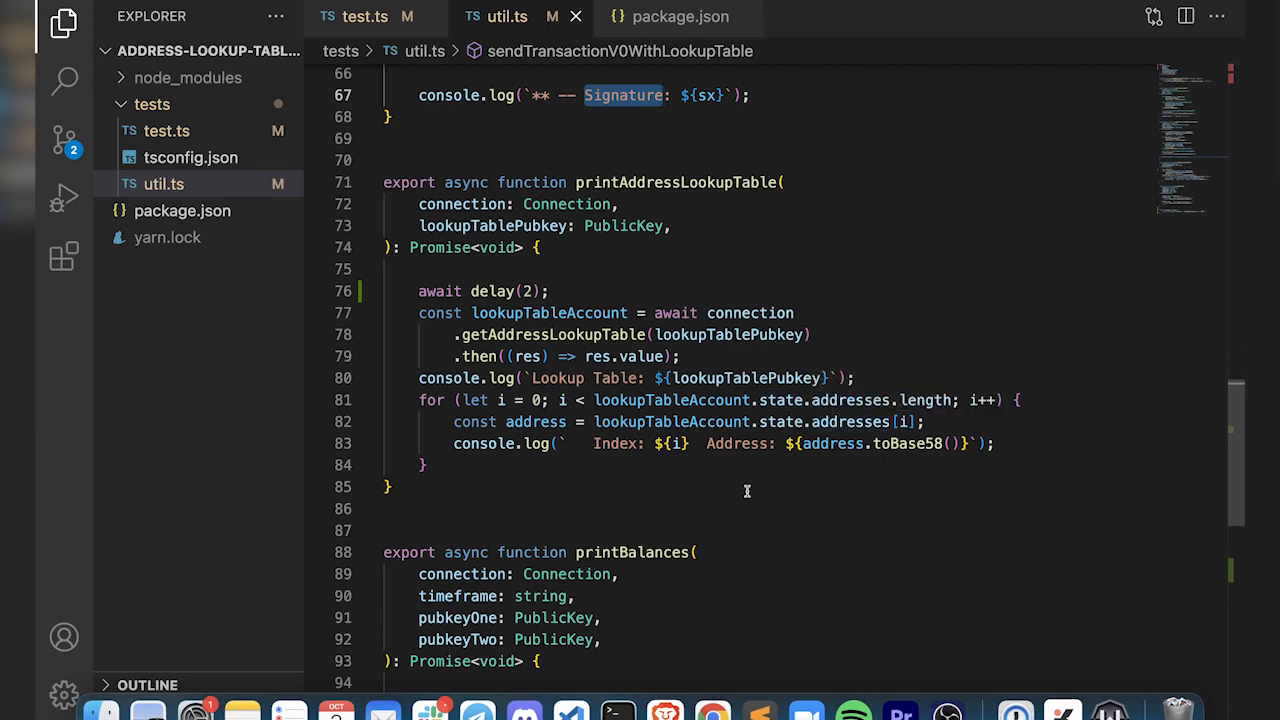
Look over printAddressLookupTable, printBalances and delay in util.ts.
scroll("down", 3)
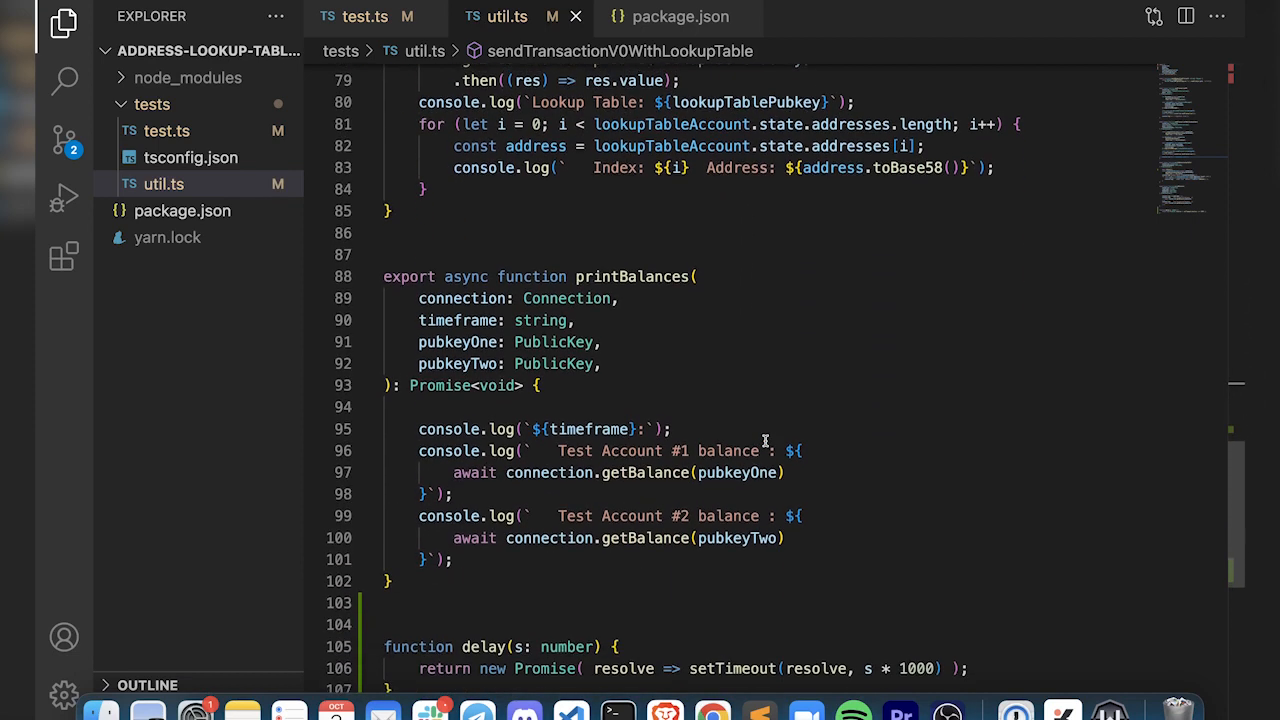
scroll("up", 3)
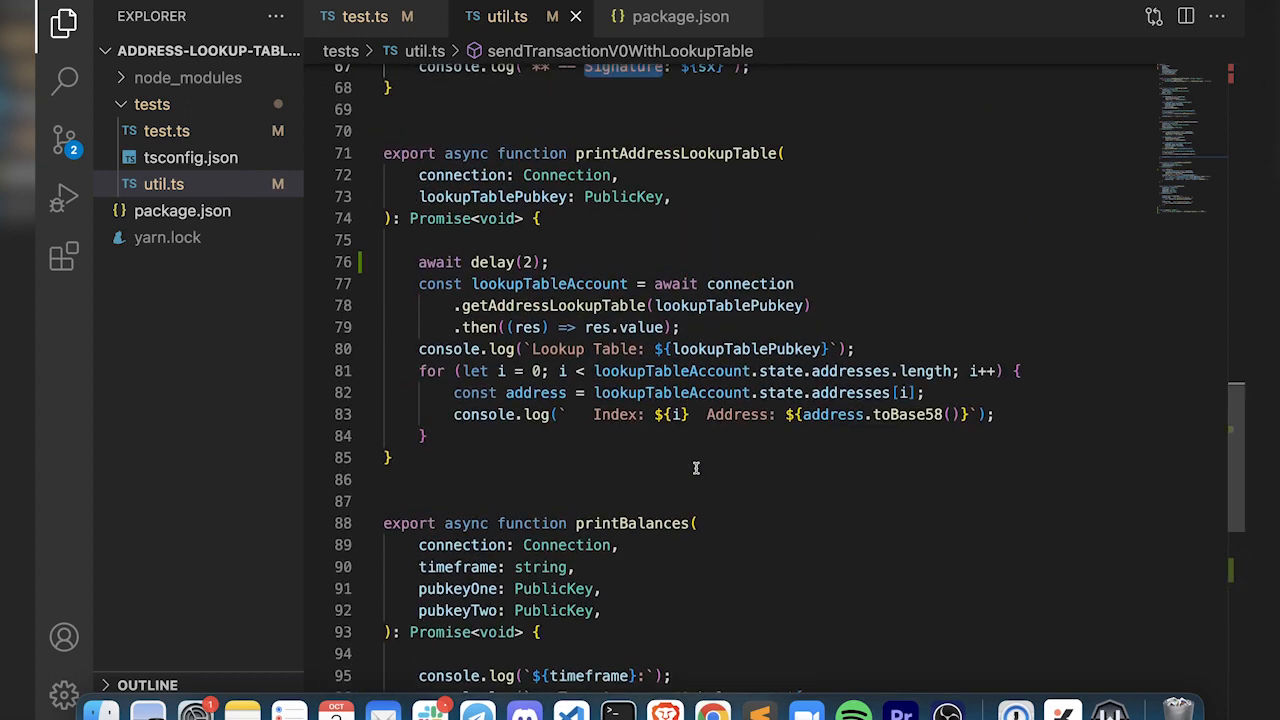
scroll("down", 3)
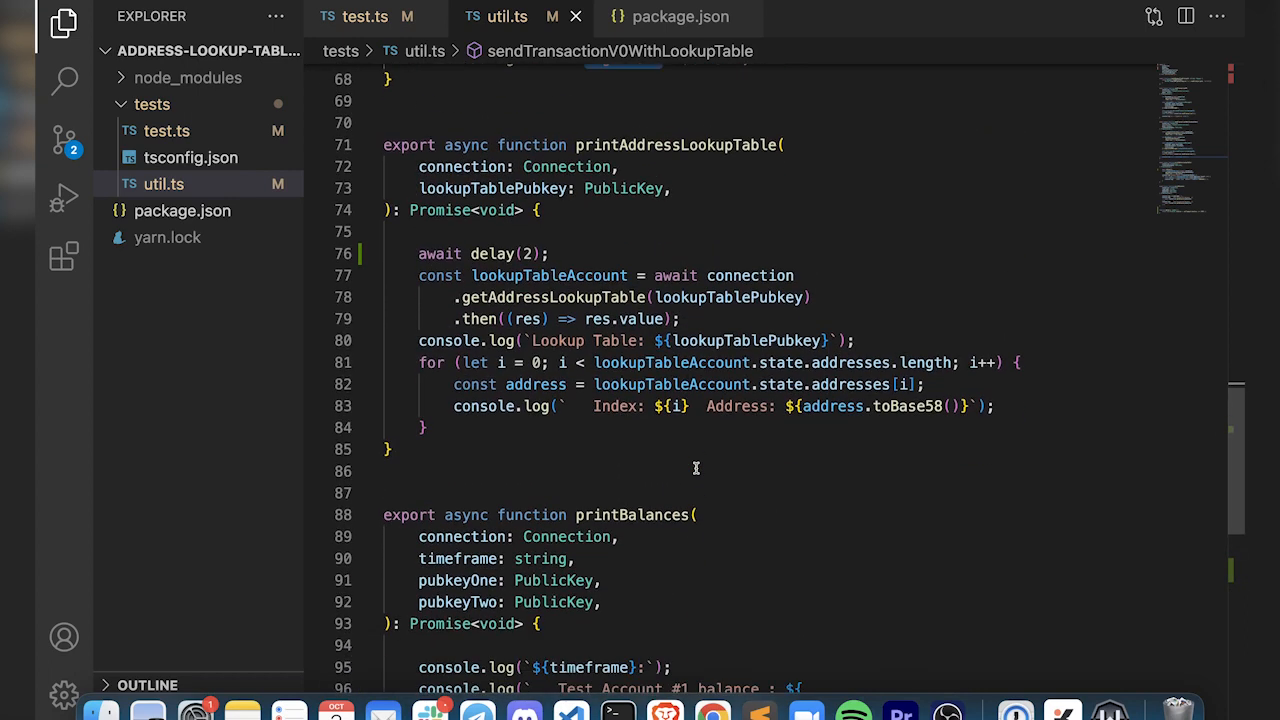
left_click(690, 16)
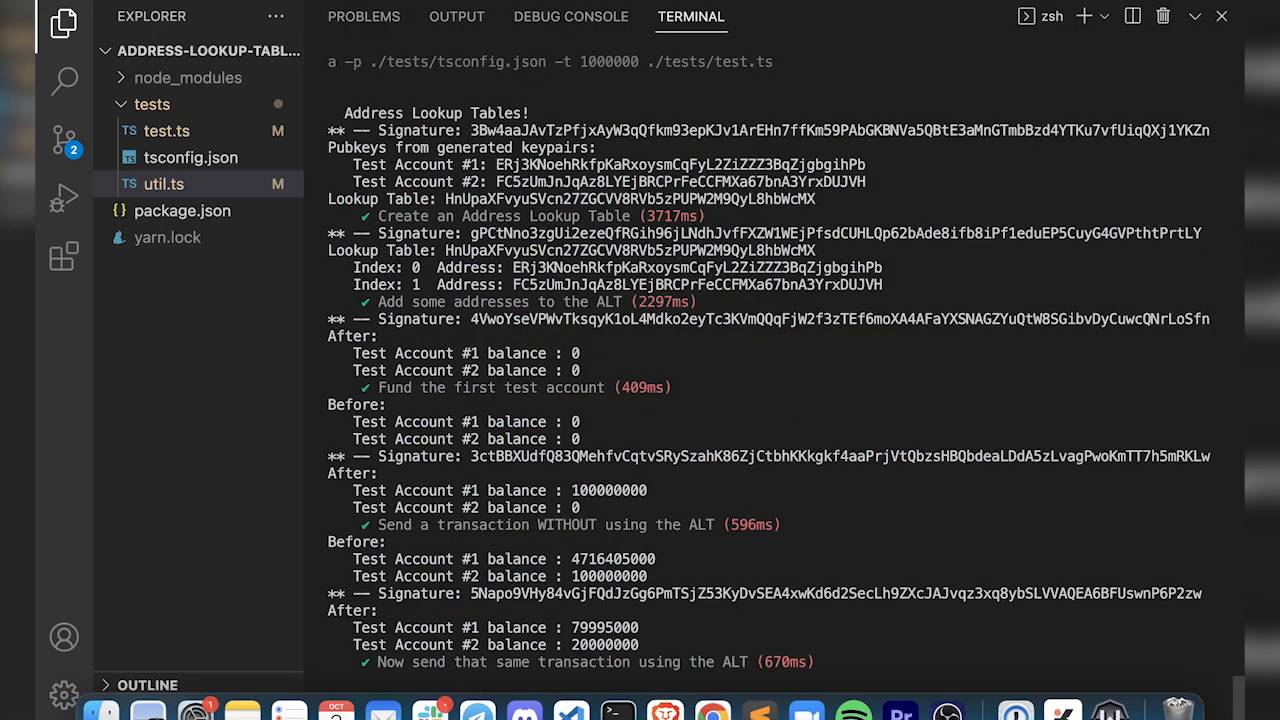
mouse_move(512, 236)
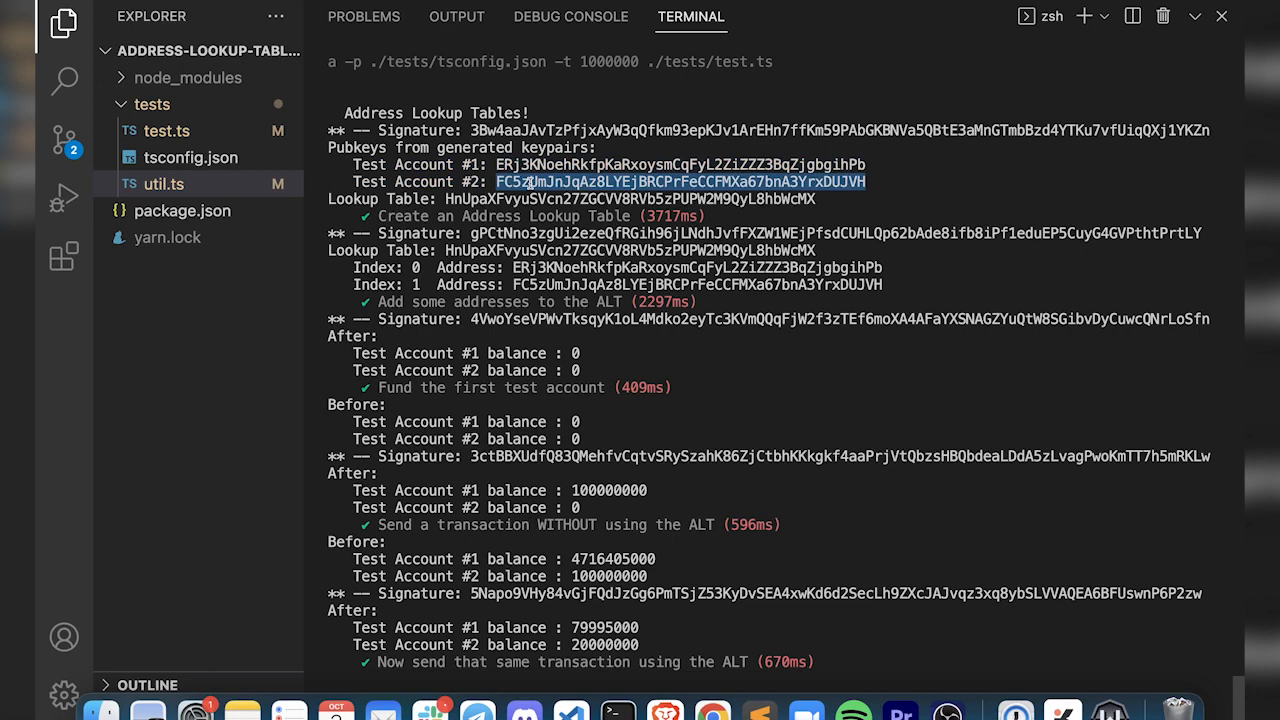
mouse_move(532, 184)
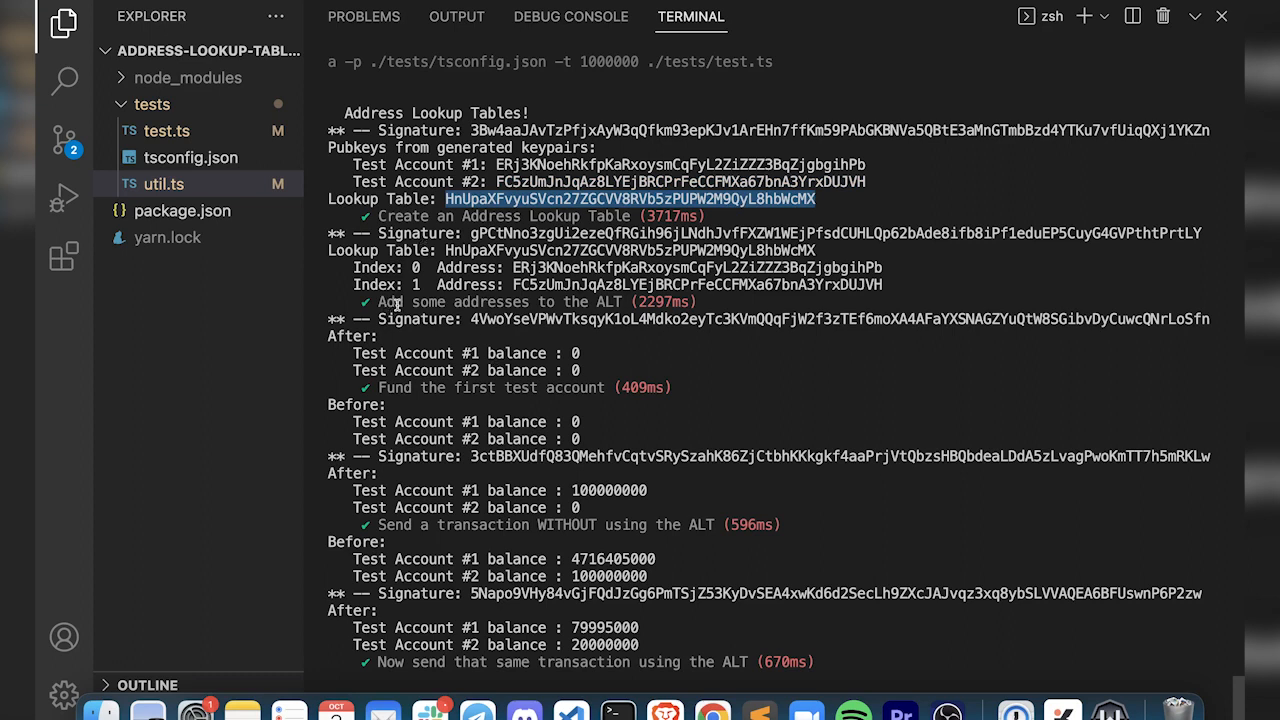
Select the lookup table address printed in the mocha test output in the terminal.
double_click(490, 300)
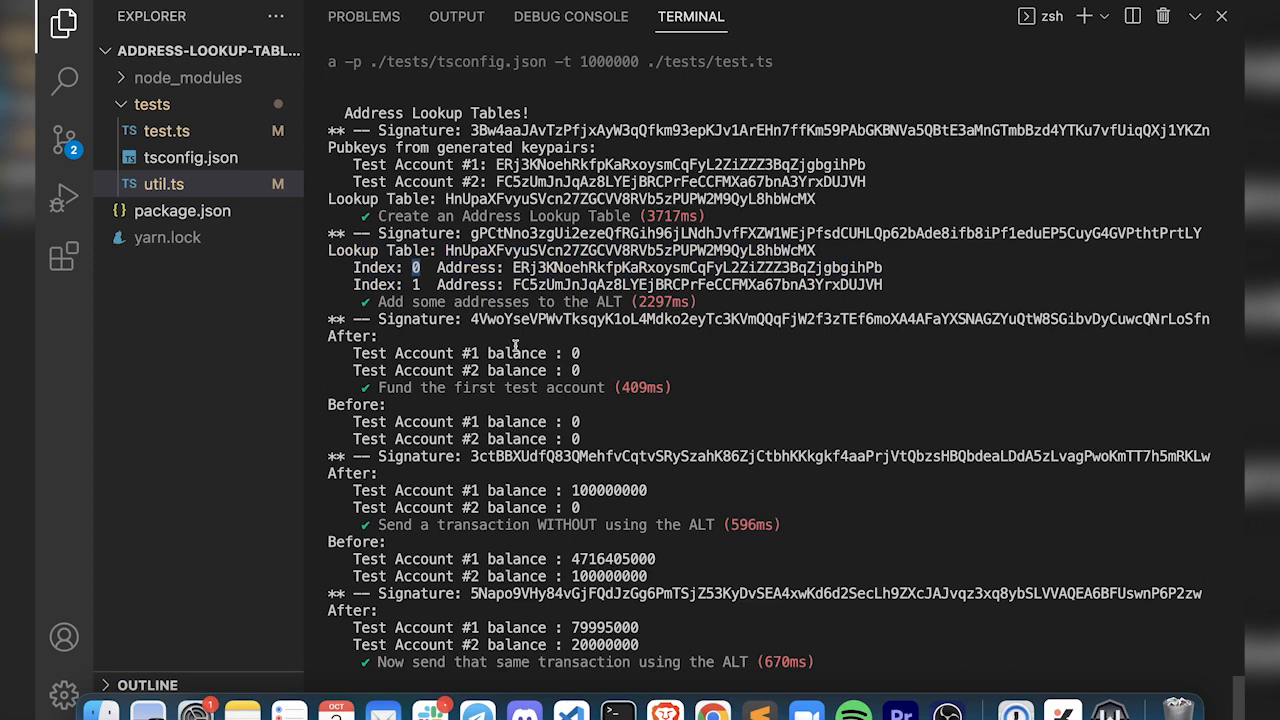
double_click(696, 268)
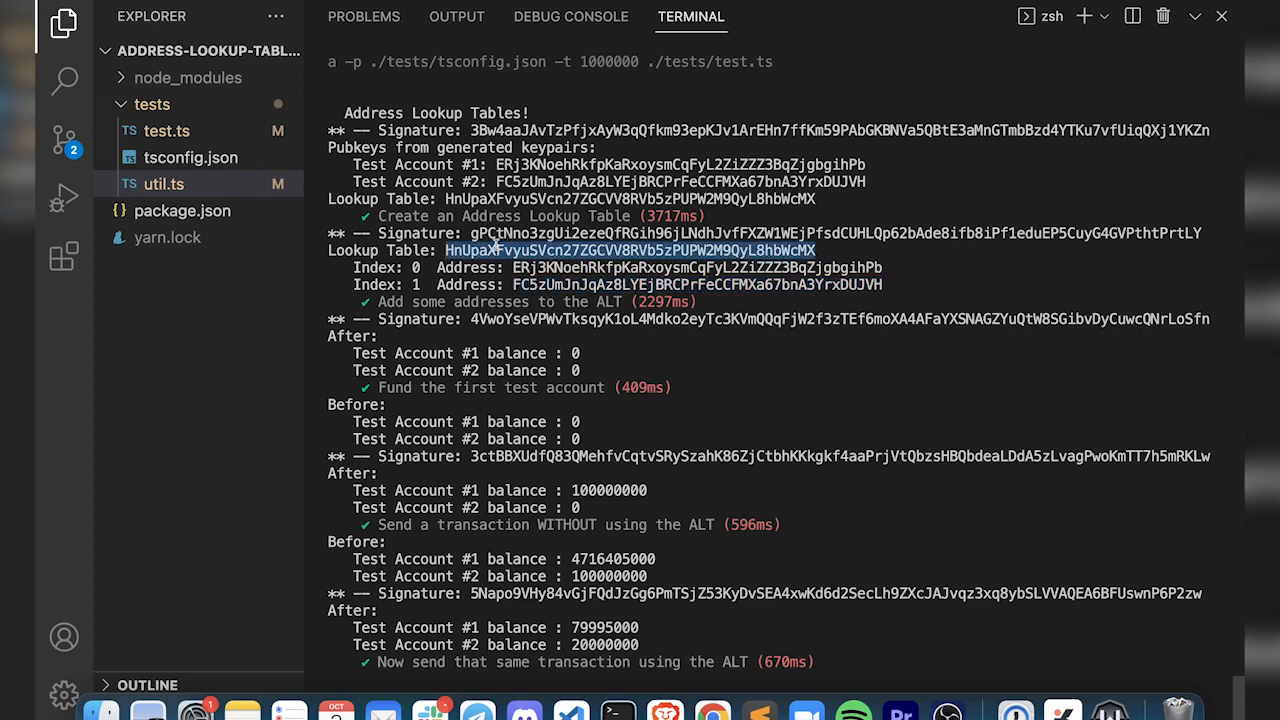
mouse_move(518, 344)
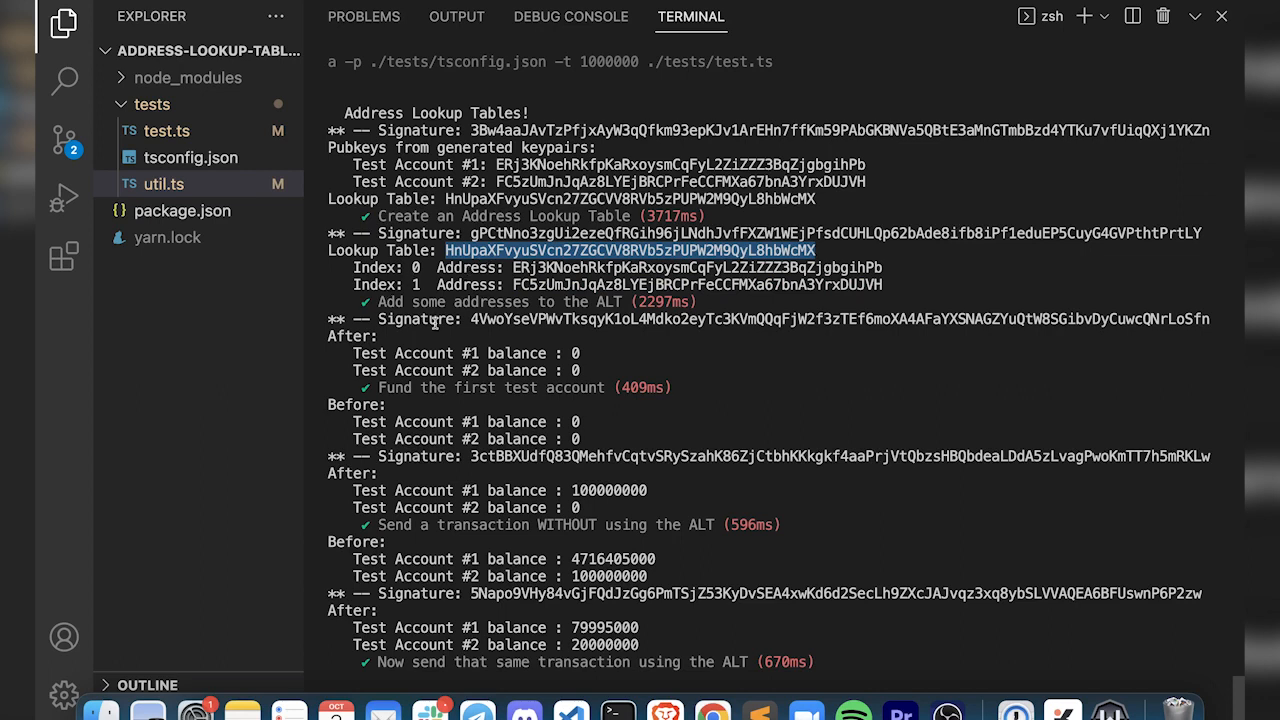
mouse_move(498, 396)
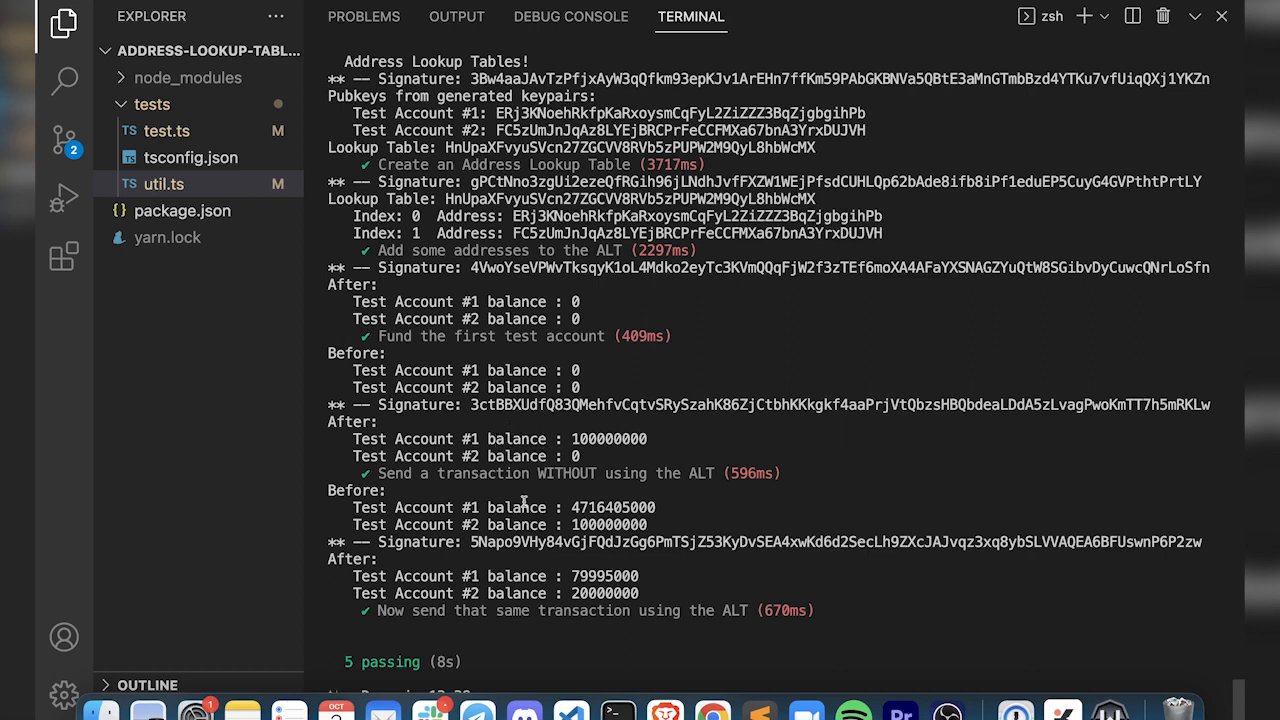
Pick out the signature of the transaction sent WITHOUT the lookup table from the output.
double_click(566, 472)
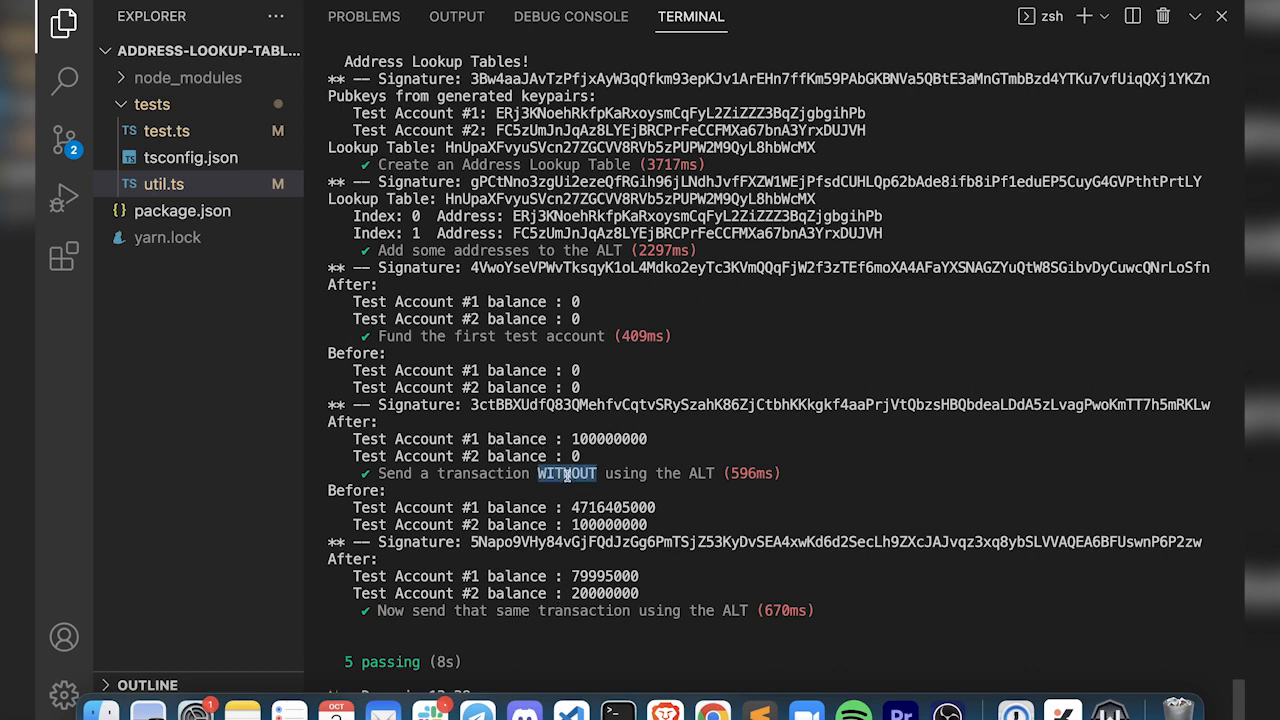
double_click(736, 612)
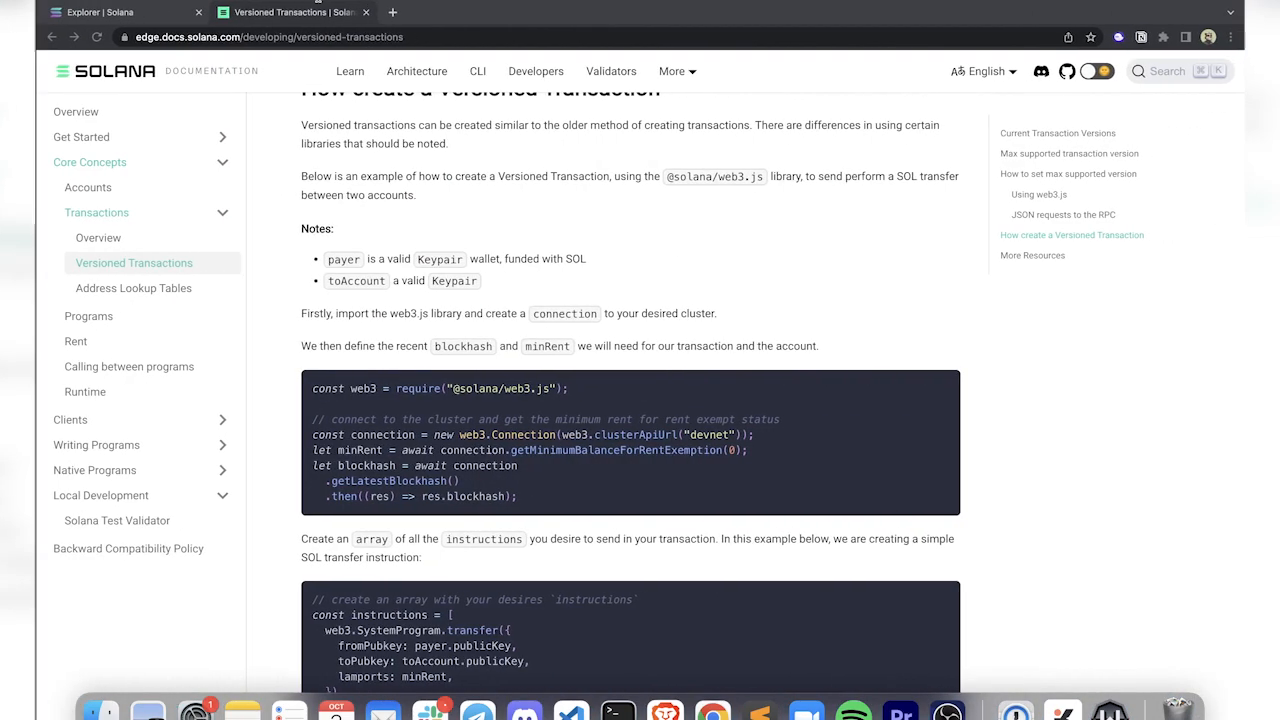
View the devnet transaction without the lookup table in Solana Explorer and its three account inputs.
left_click(120, 12)
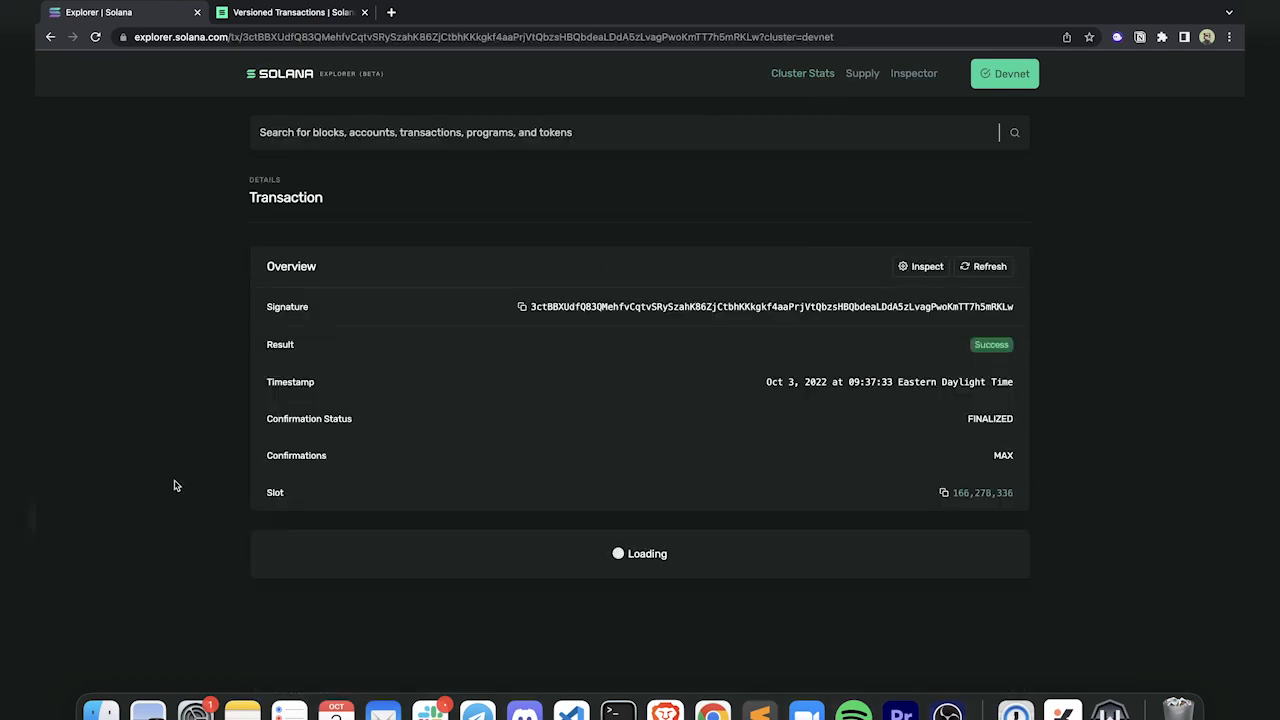
scroll("down", 3)
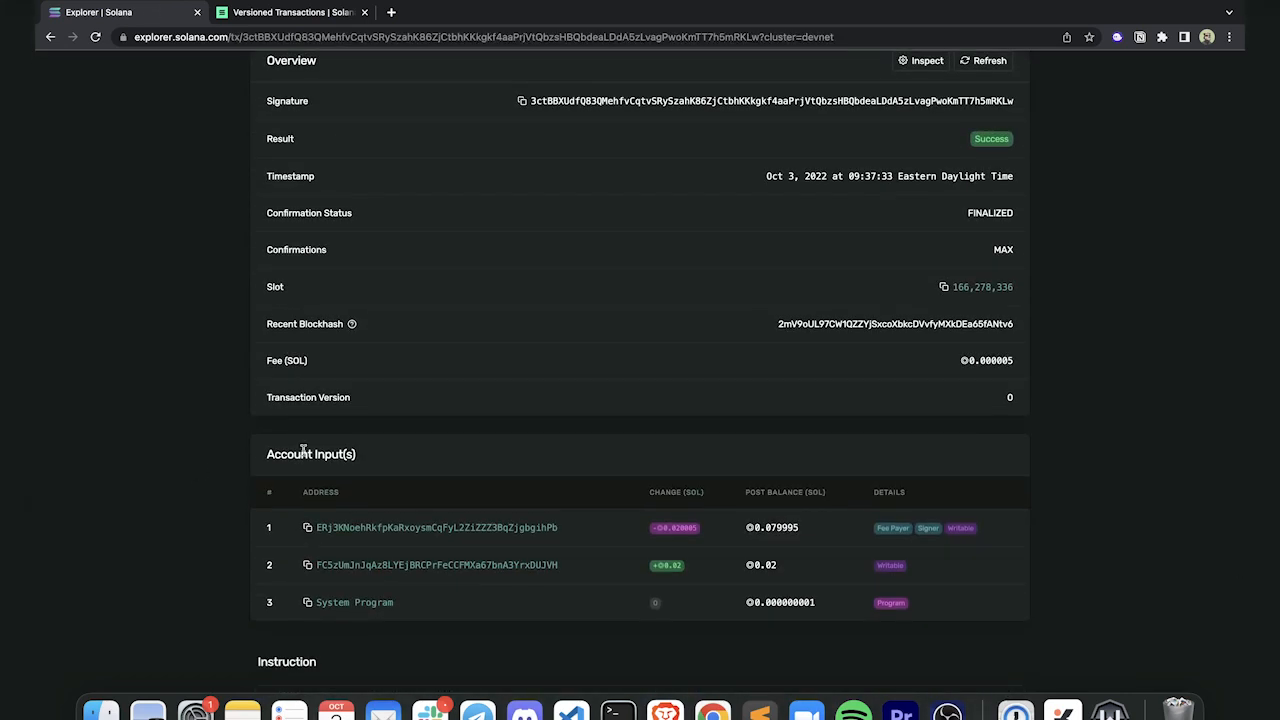
mouse_move(460, 570)
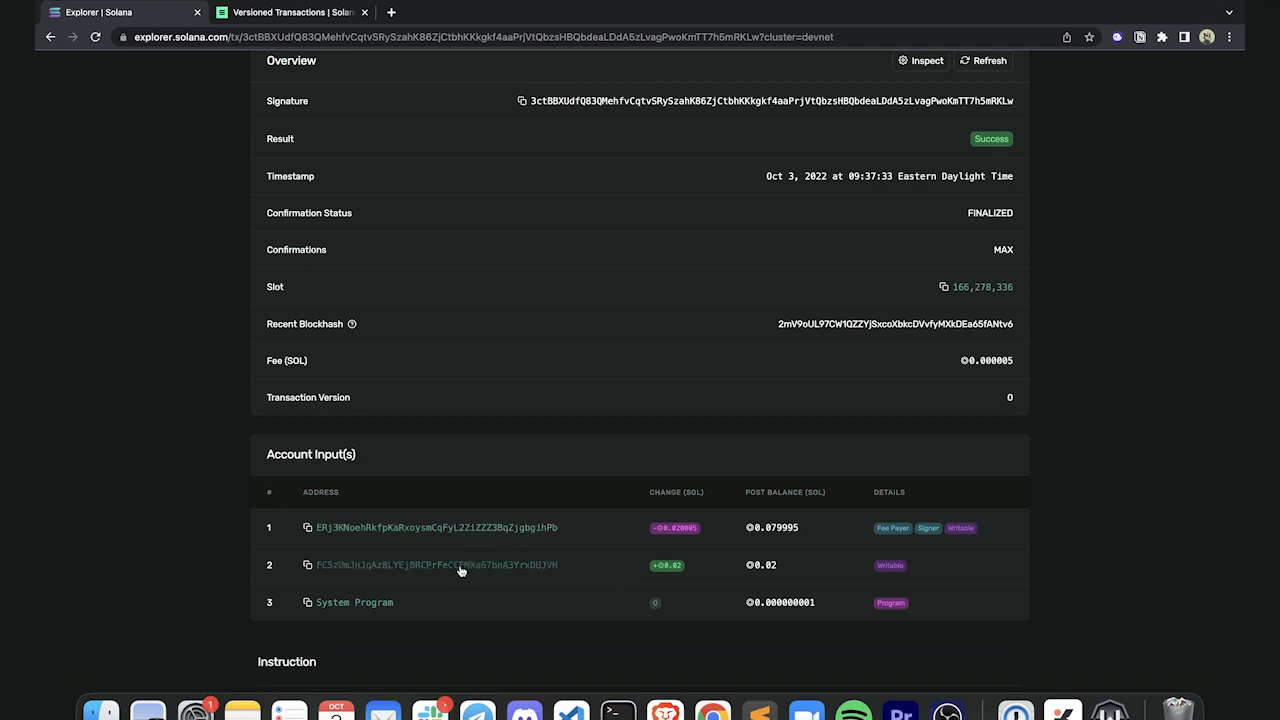
scroll("down", 3)
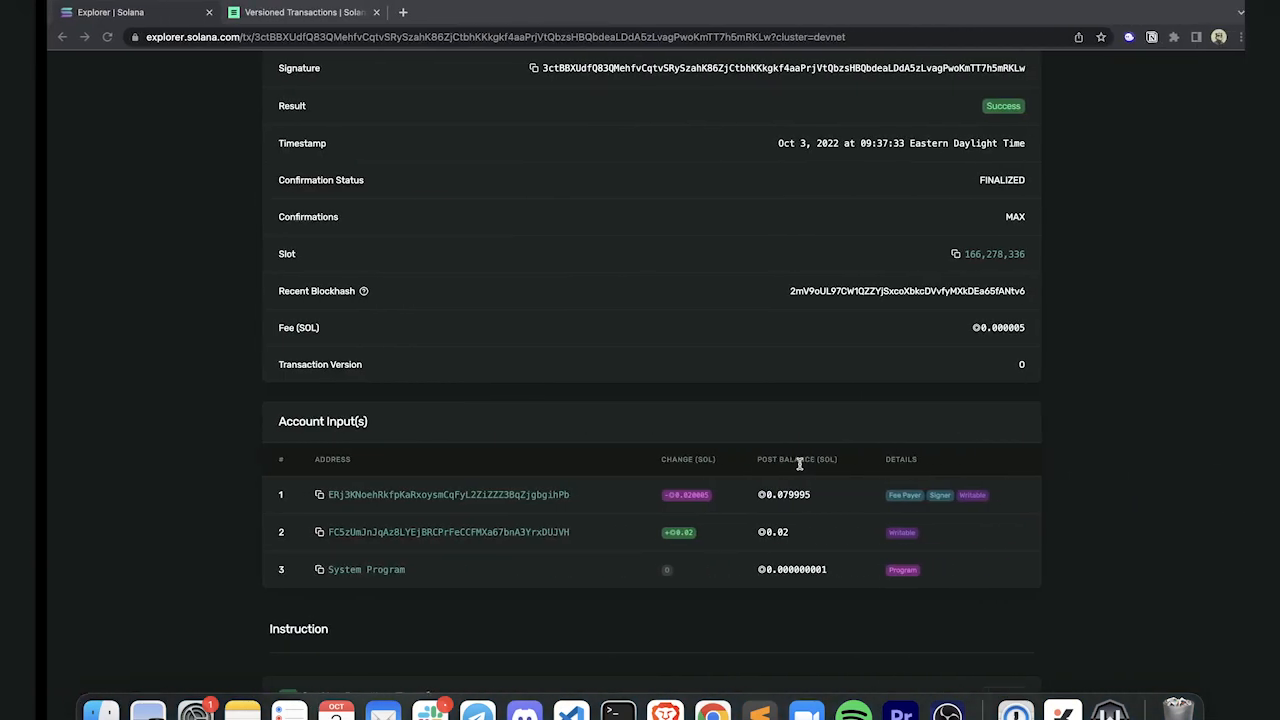
scroll("up", 3)
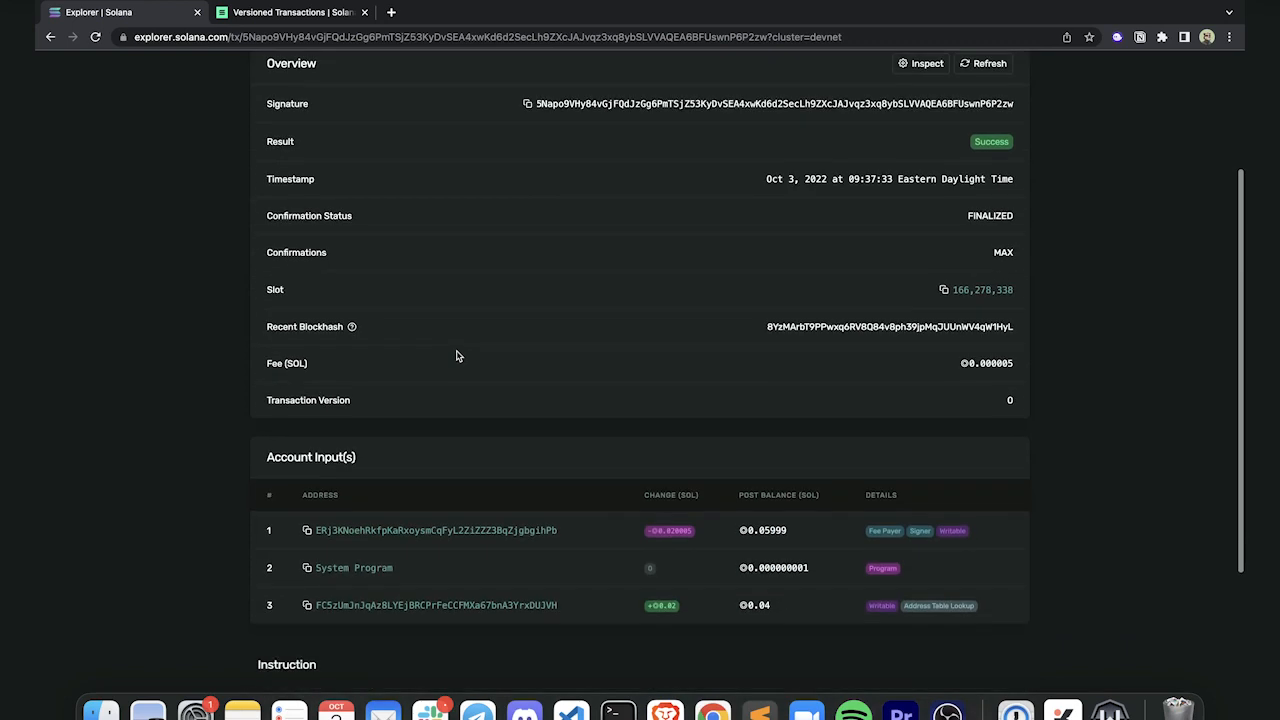
Inspect the Address Table Lookup account input, then return to the Versioned Transactions docs.
scroll("down", 3)
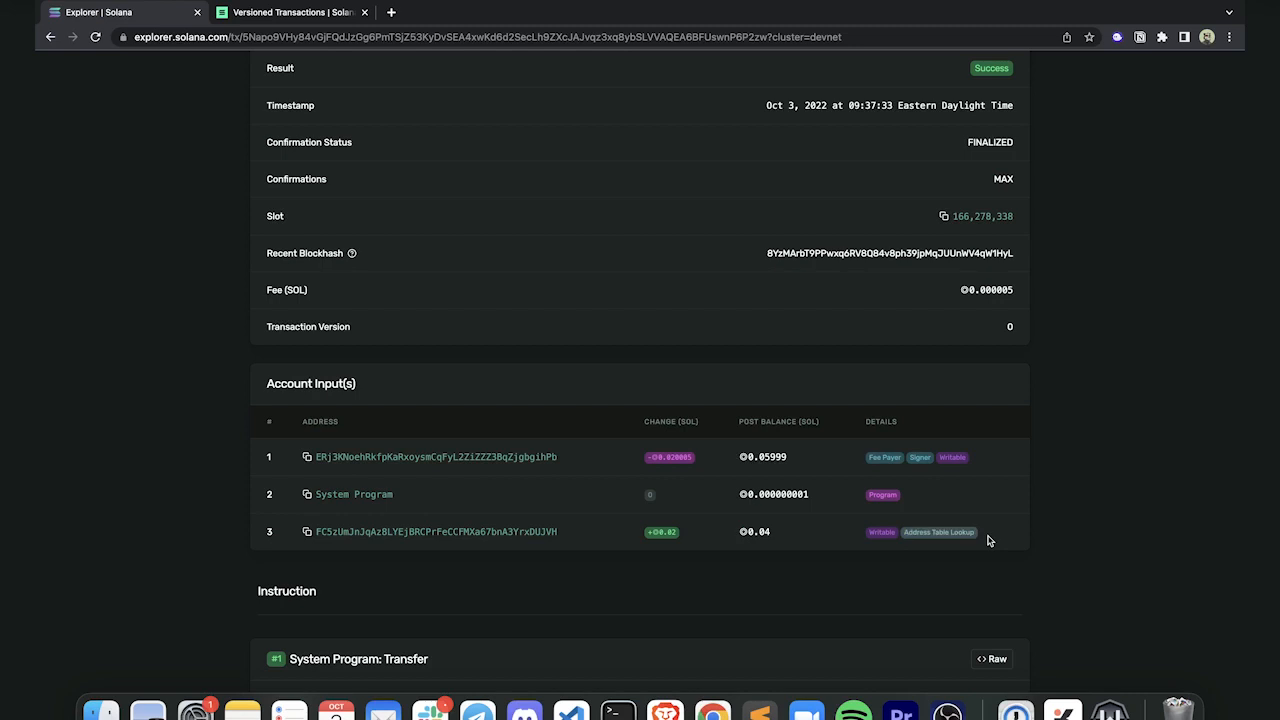
mouse_move(902, 536)
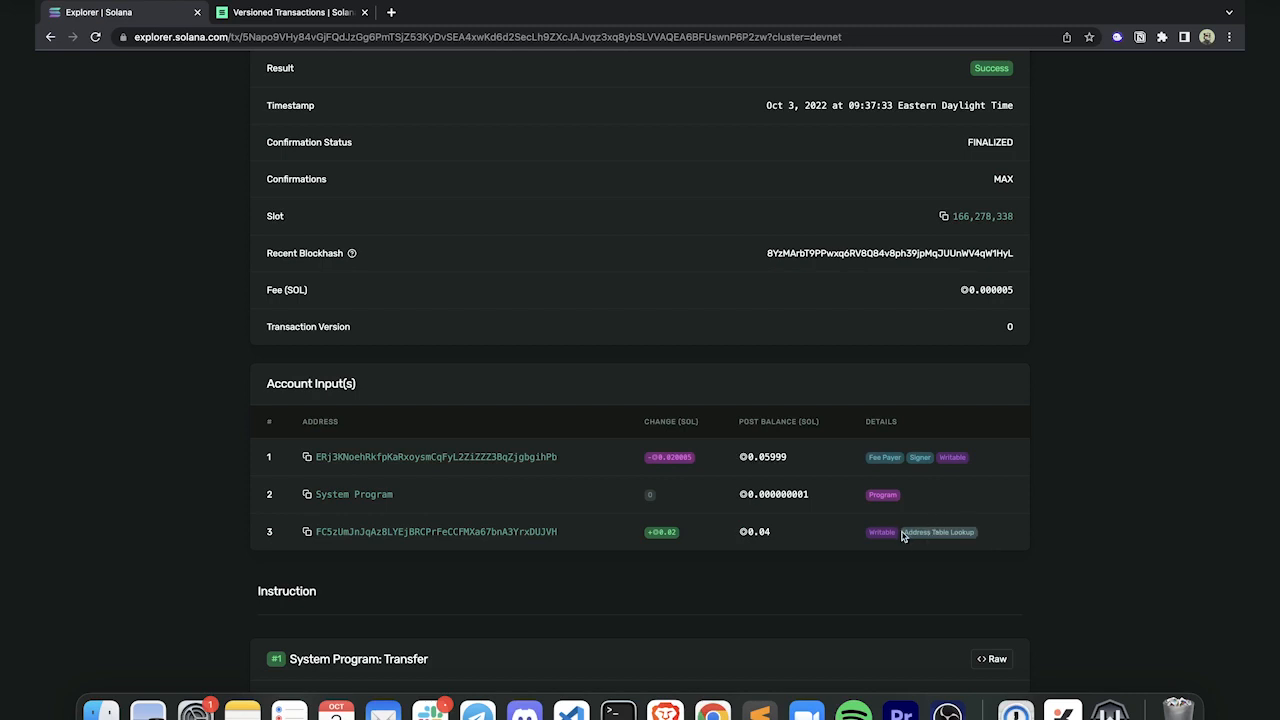
mouse_move(990, 538)
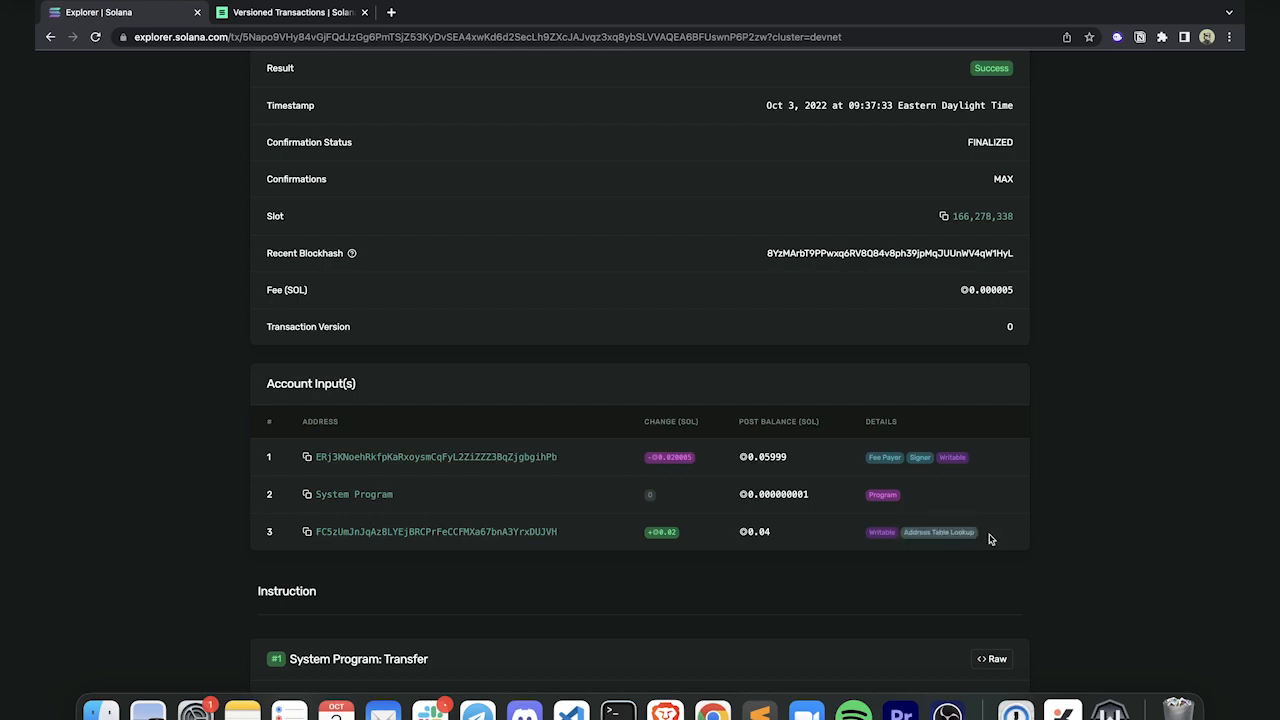
mouse_move(660, 552)
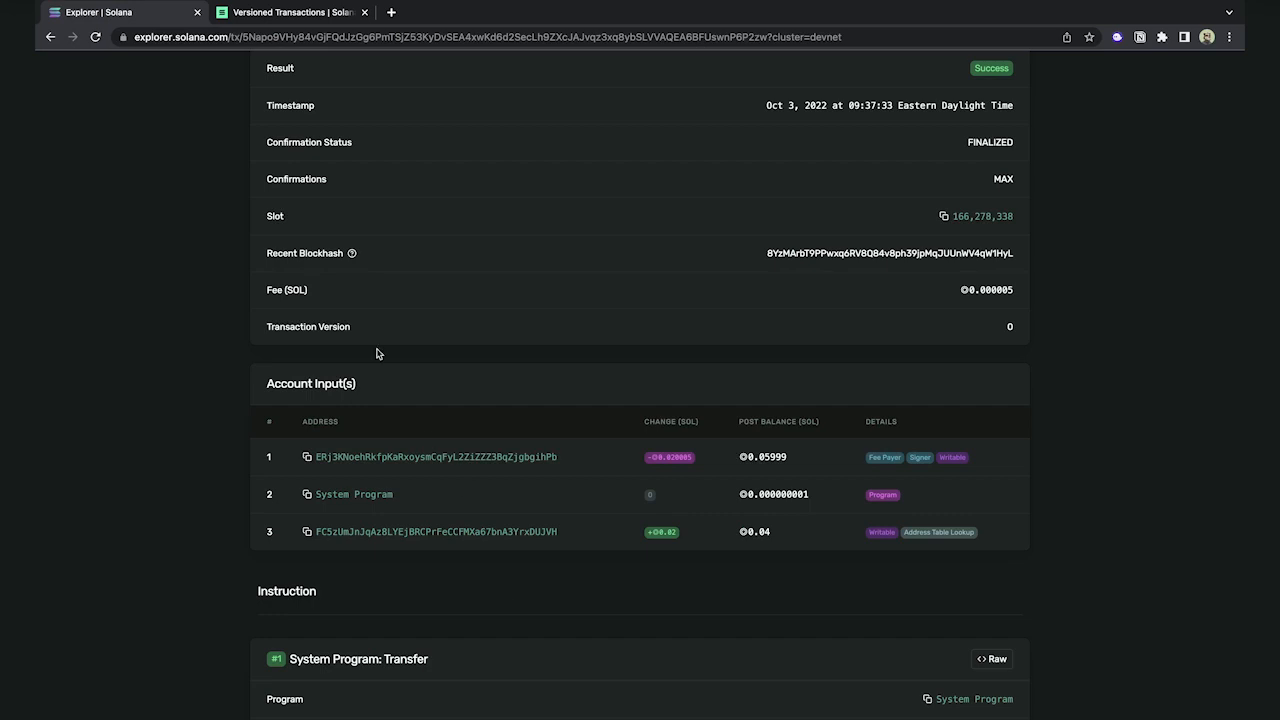
left_click(290, 12)
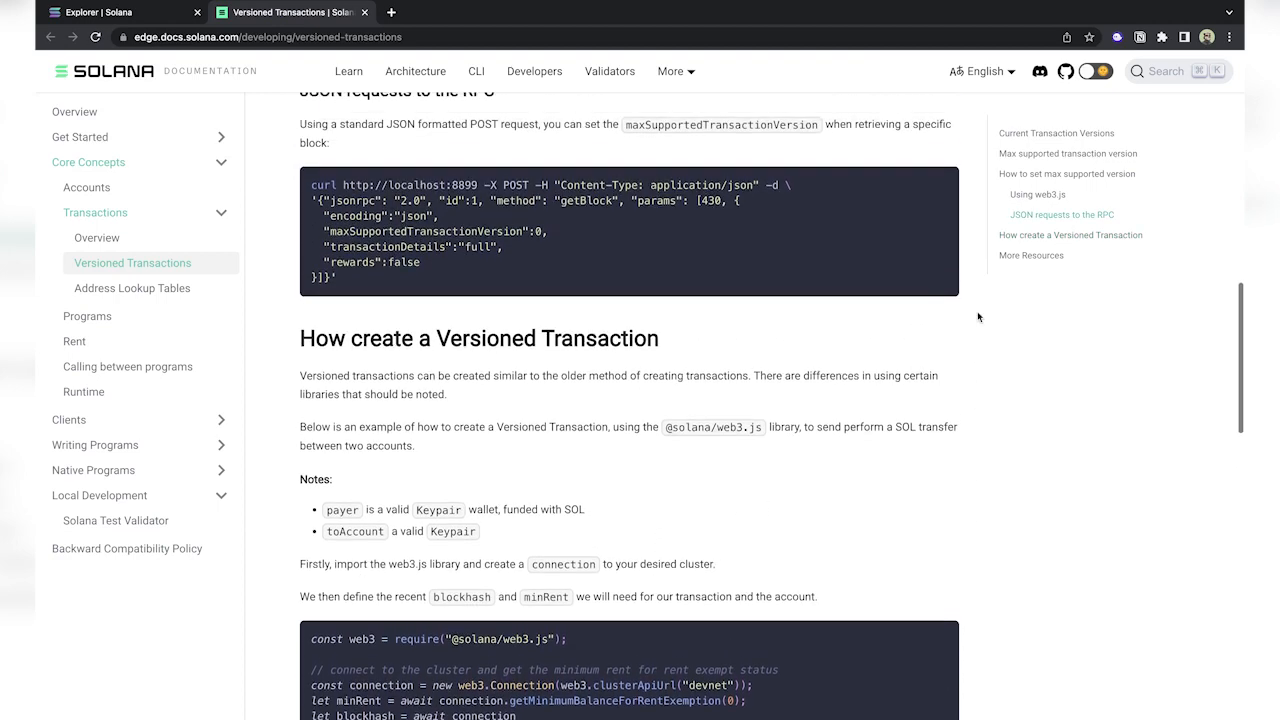
Scroll through the Versioned Transactions and Address Lookup Tables guides on creating, extending and fetching tables.
scroll("down", 3)
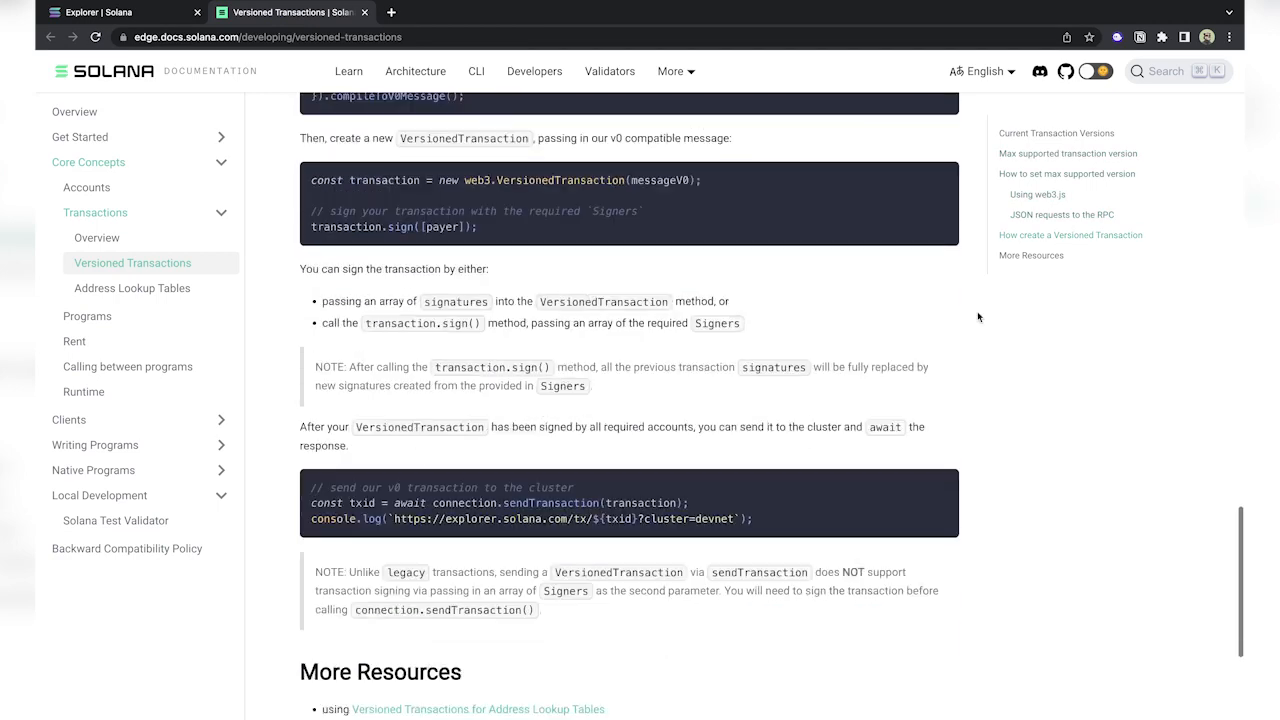
scroll("down", 3)
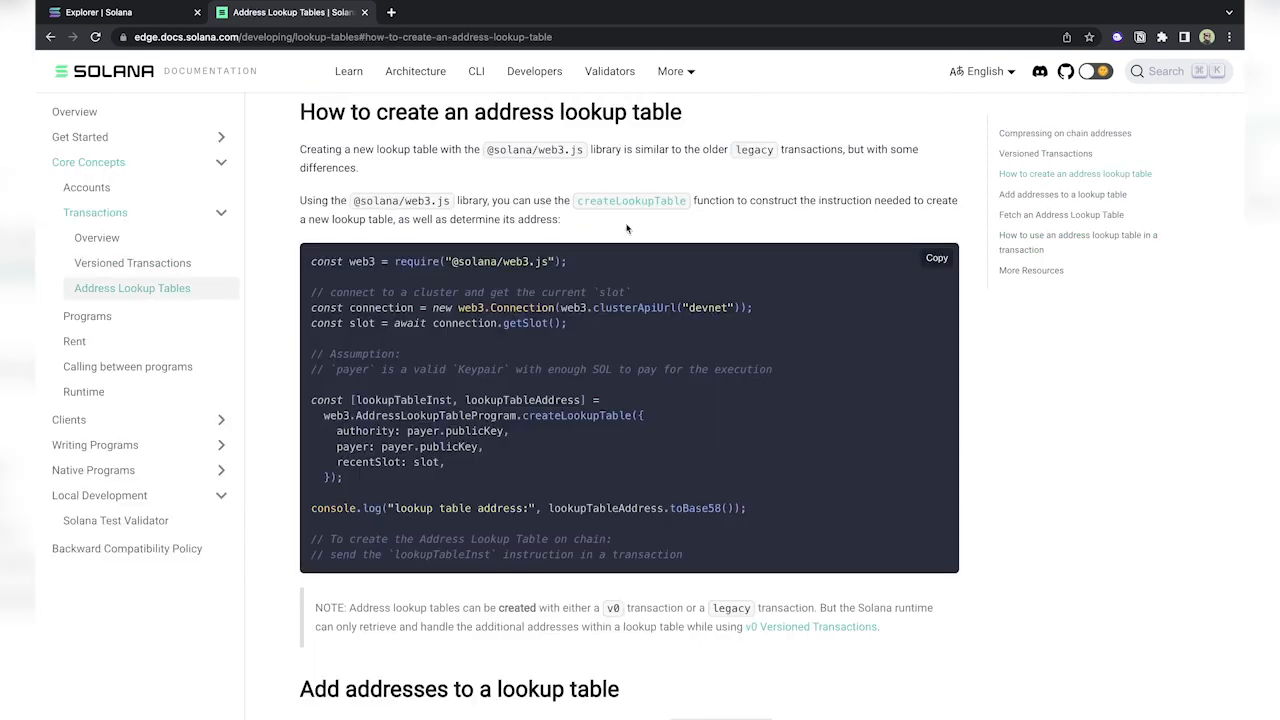
scroll("down", 3)
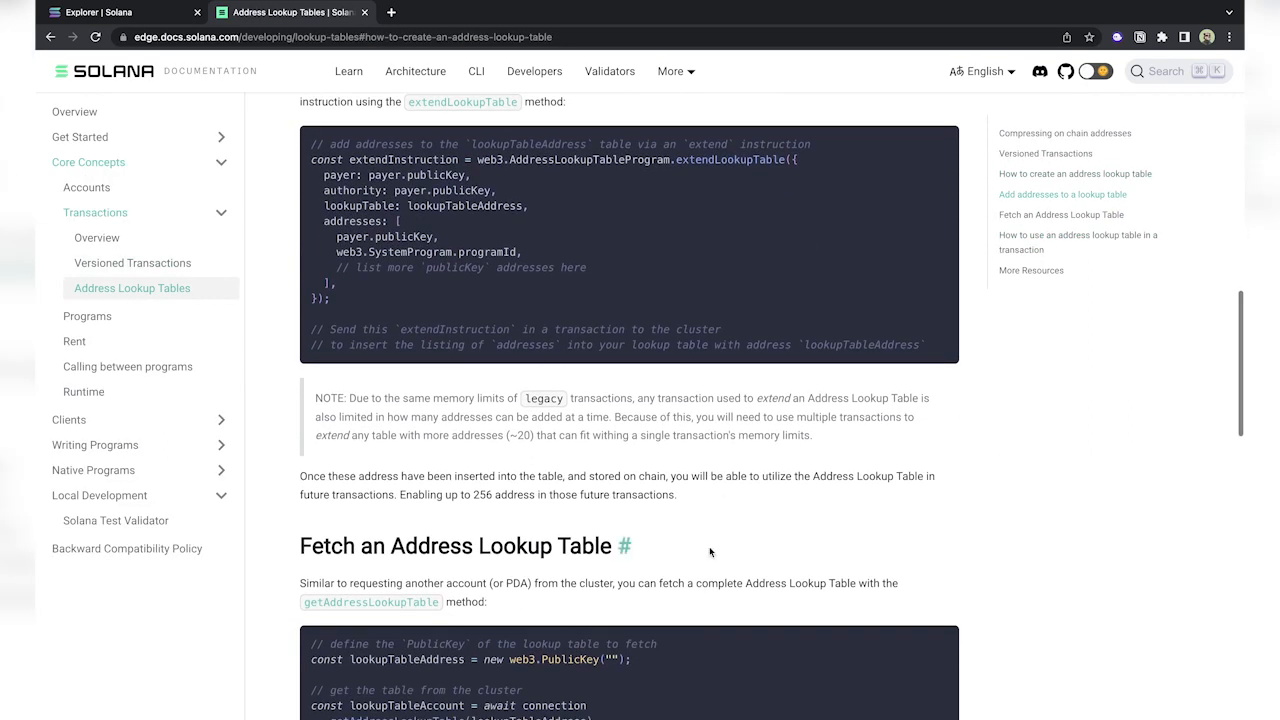
scroll("down", 3)
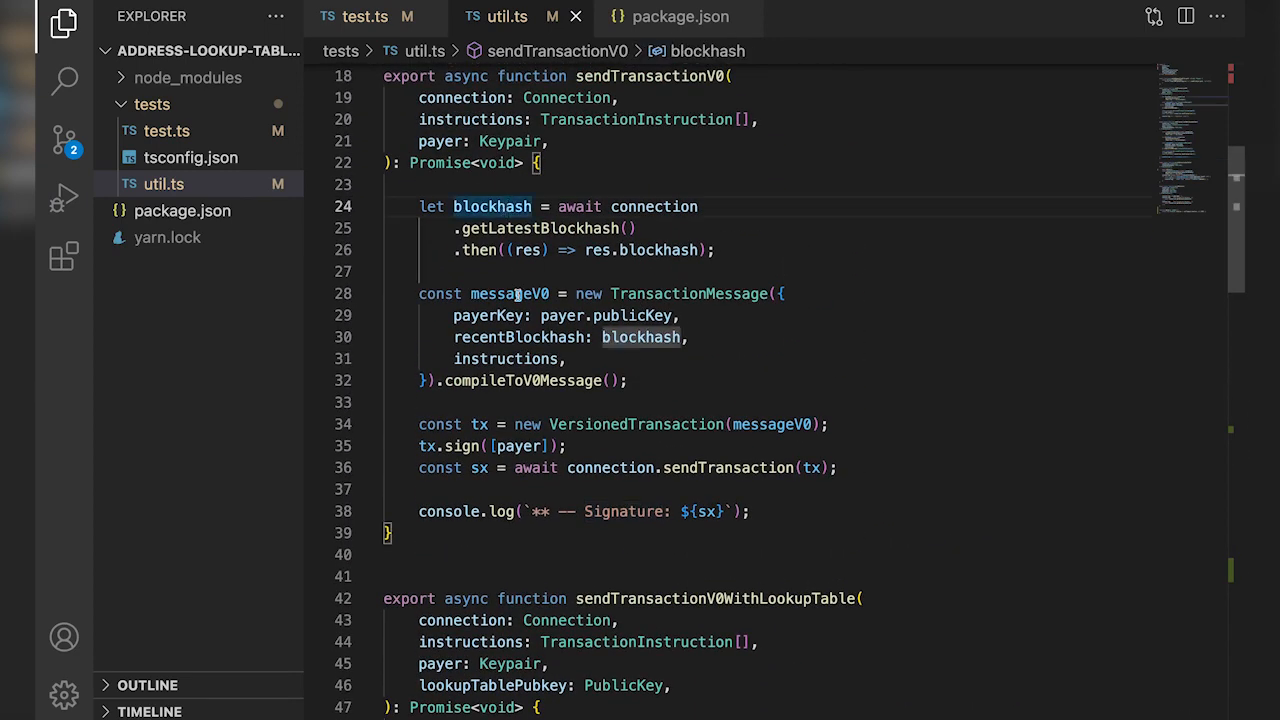
Point out the v0 message compile and lookupTableAccount in sendTransactionV0WithLookupTable, then return to test.ts.
left_click(540, 380)
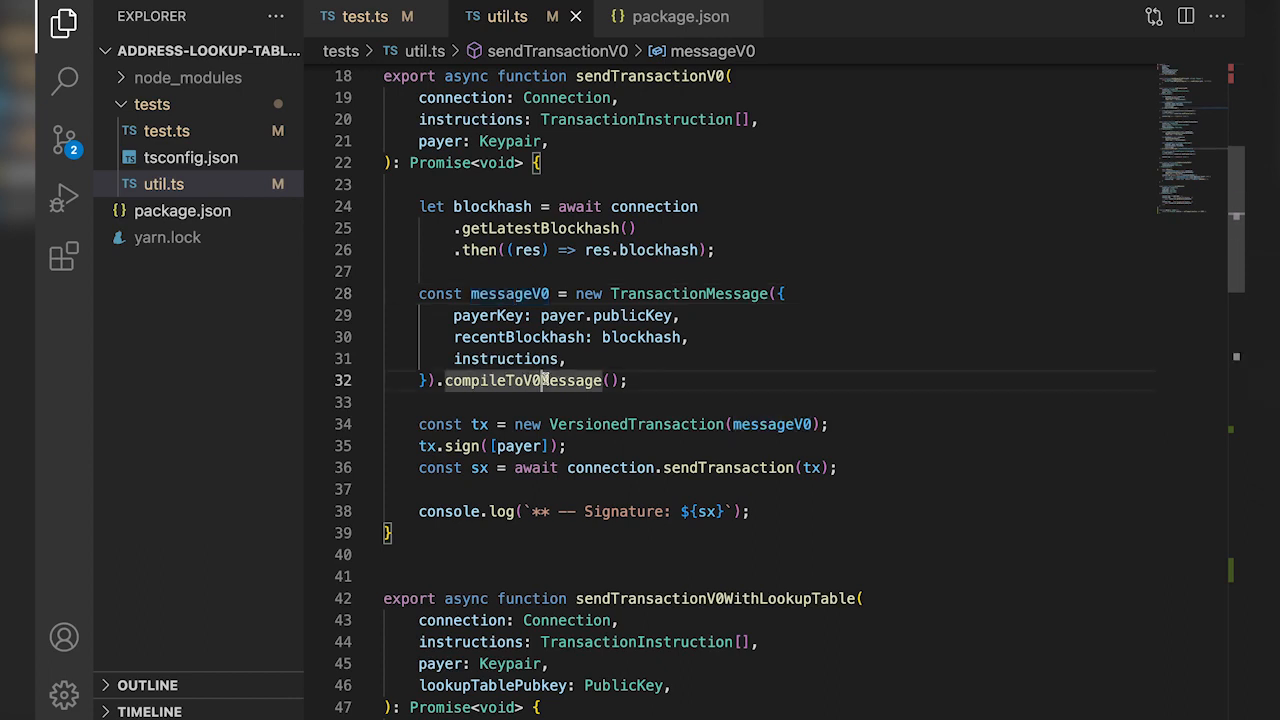
left_click(660, 424)
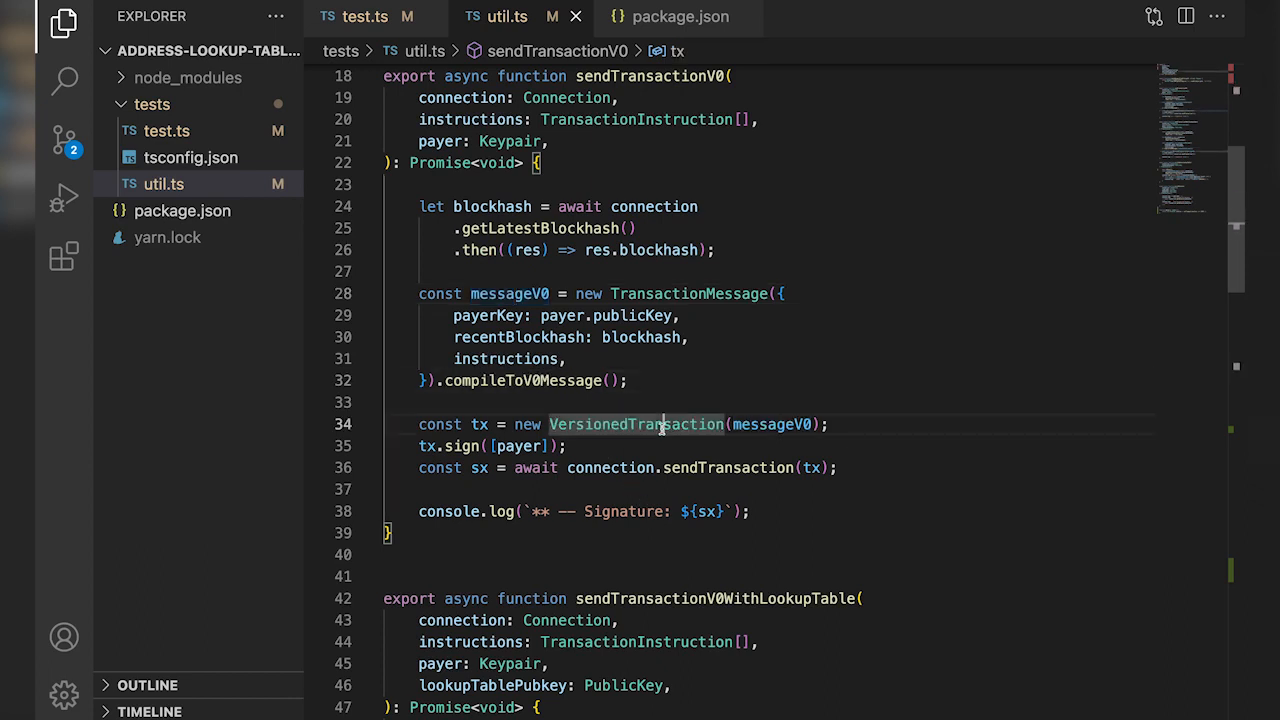
scroll("down", 3)
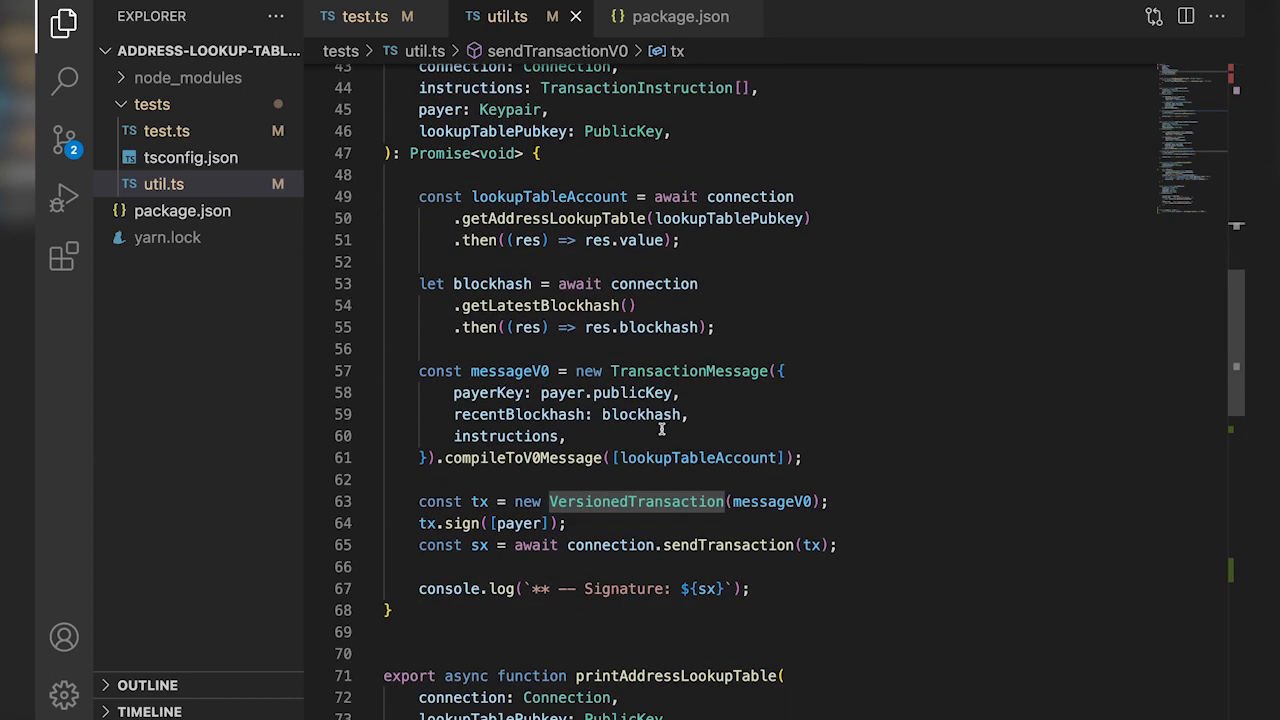
left_click(548, 458)
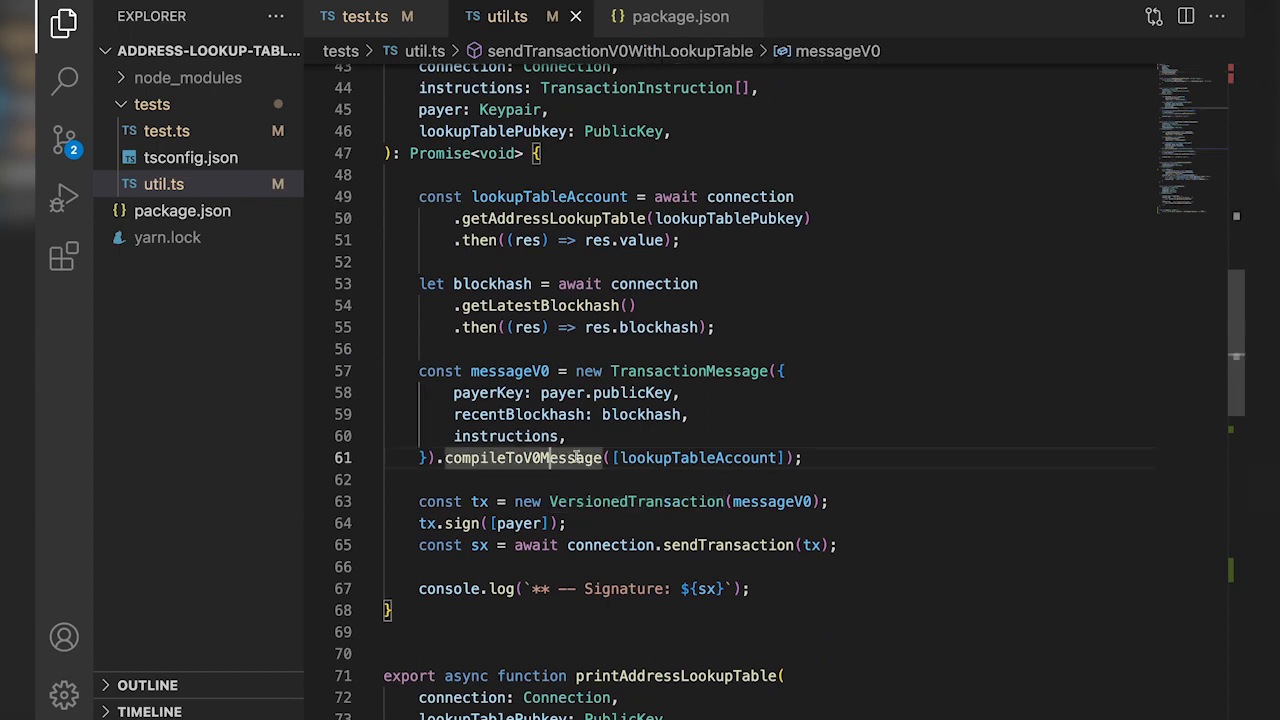
double_click(696, 458)
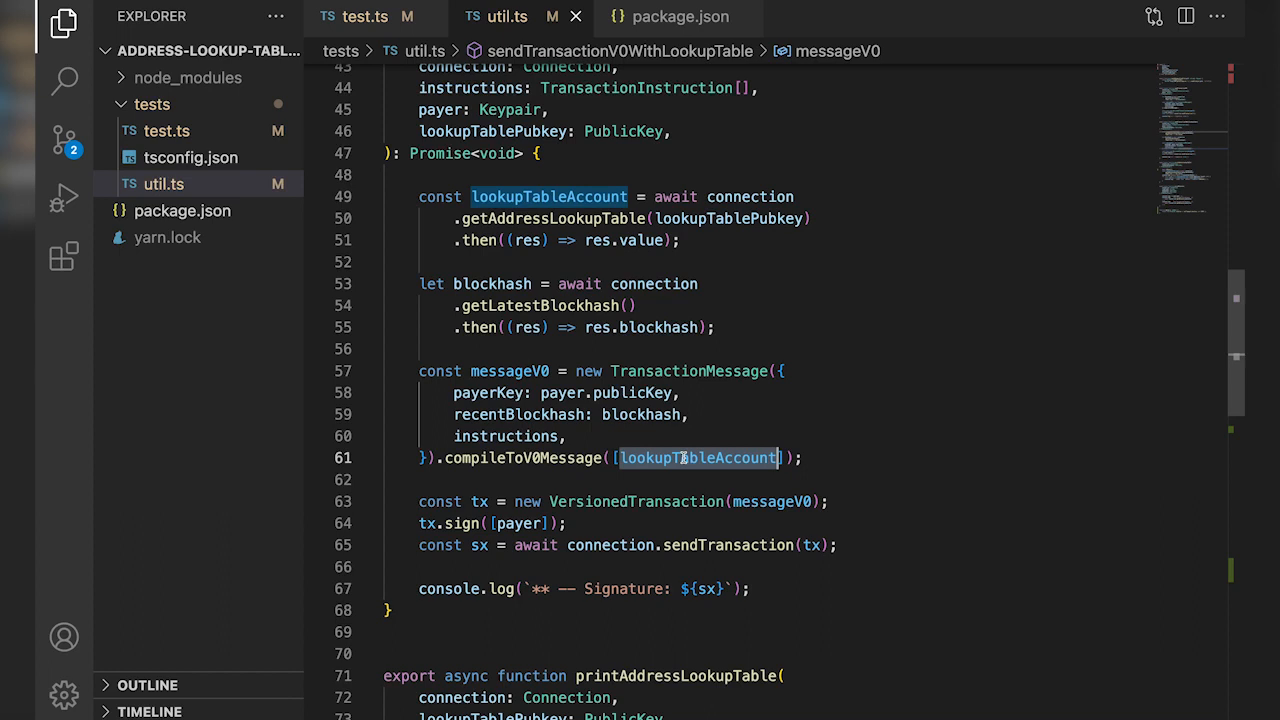
left_click(356, 16)
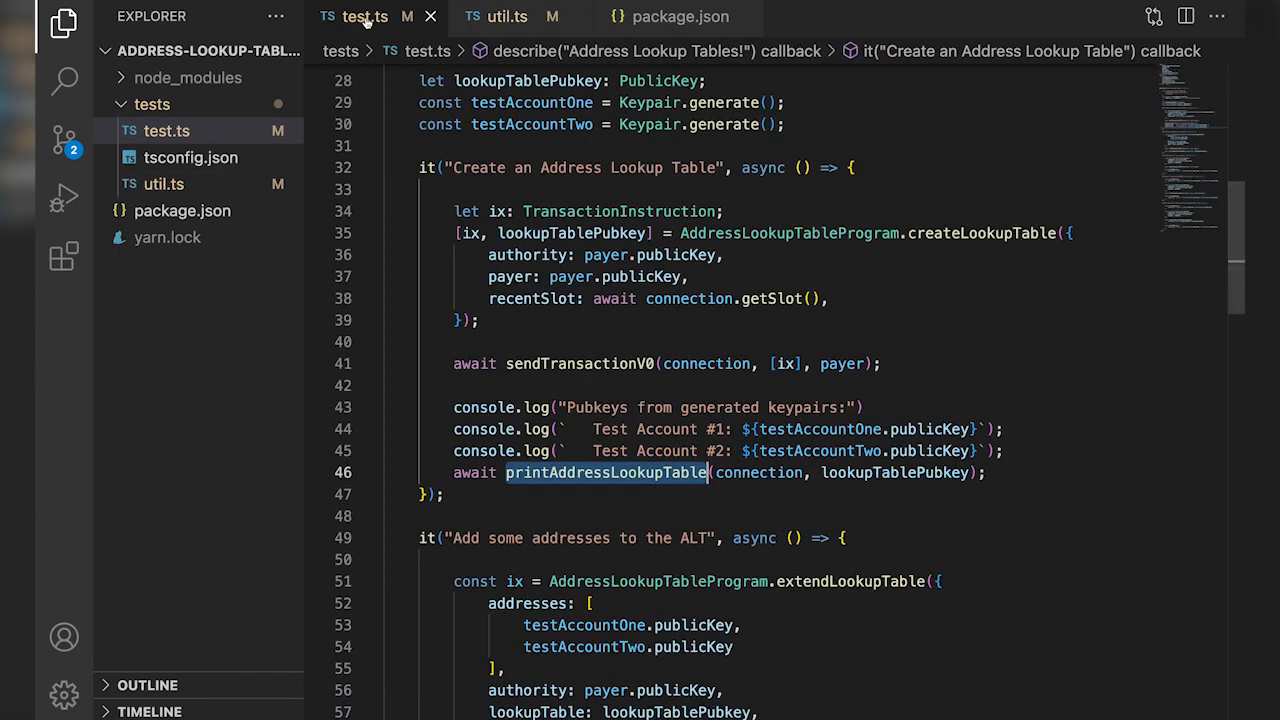